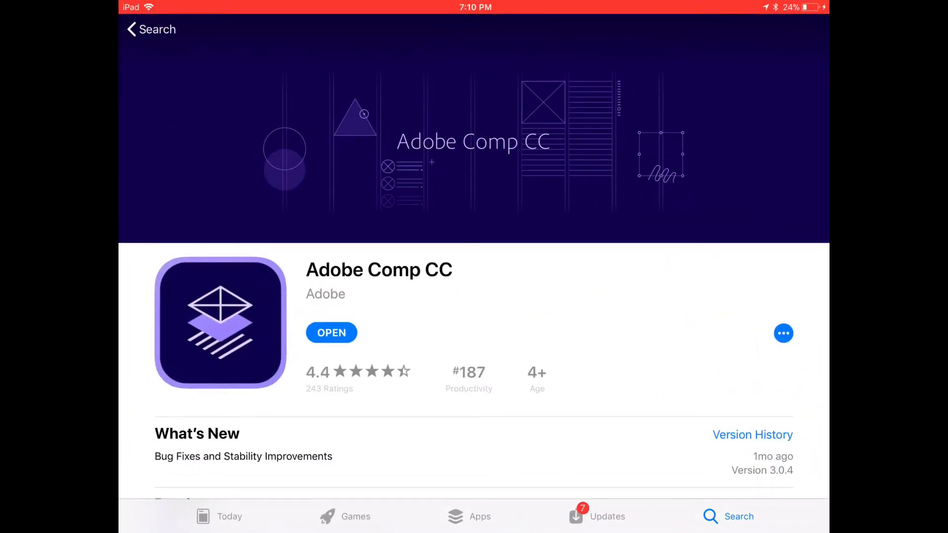
Step: Scroll through the home screen content before launching the app
scroll(down, 3)
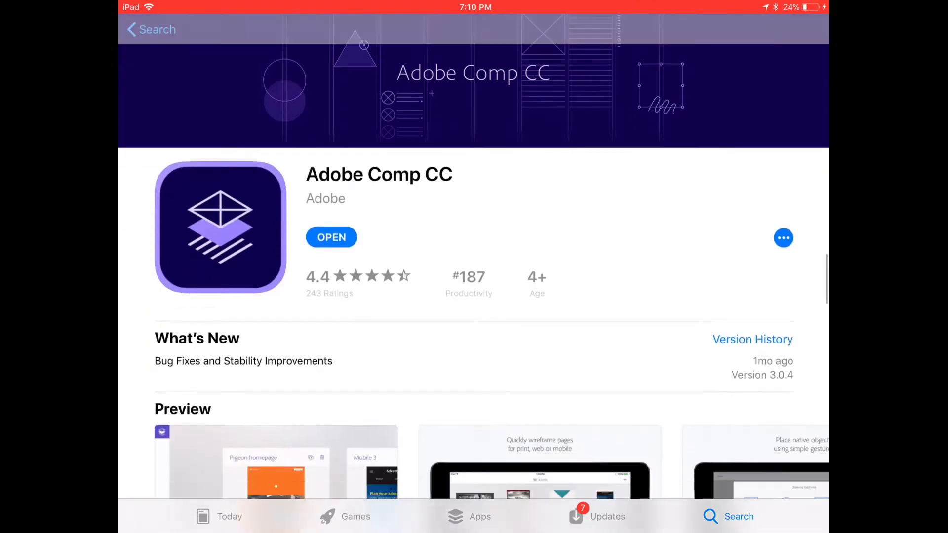
scroll(down, 3)
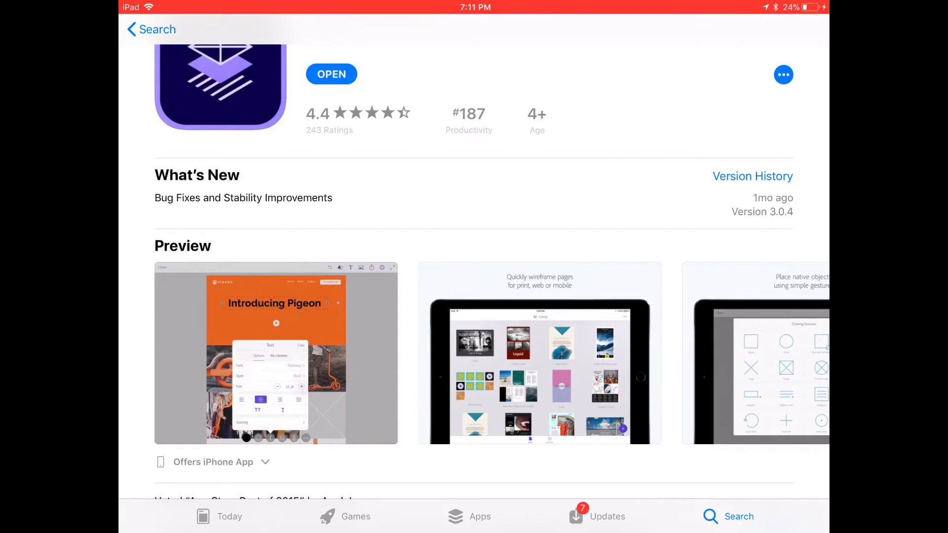
scroll(down, 3)
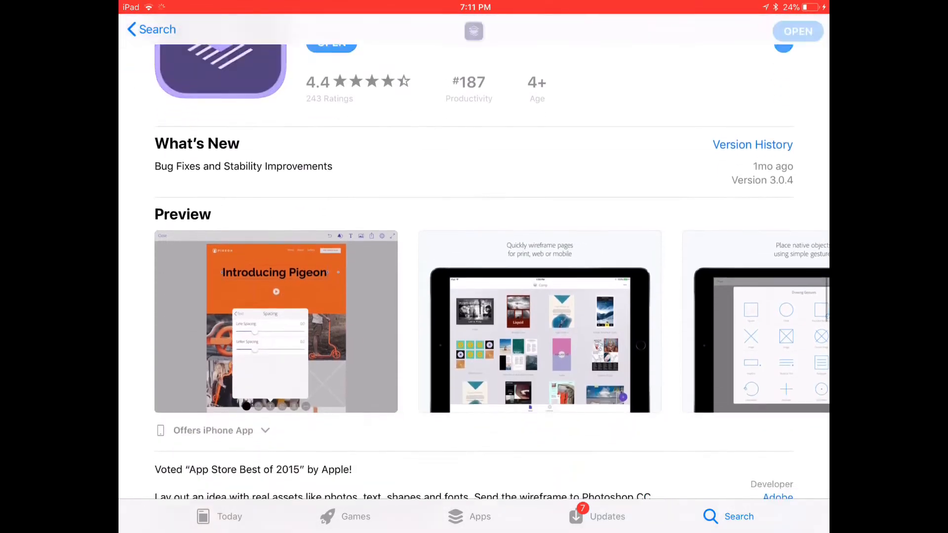
scroll(down, 3)
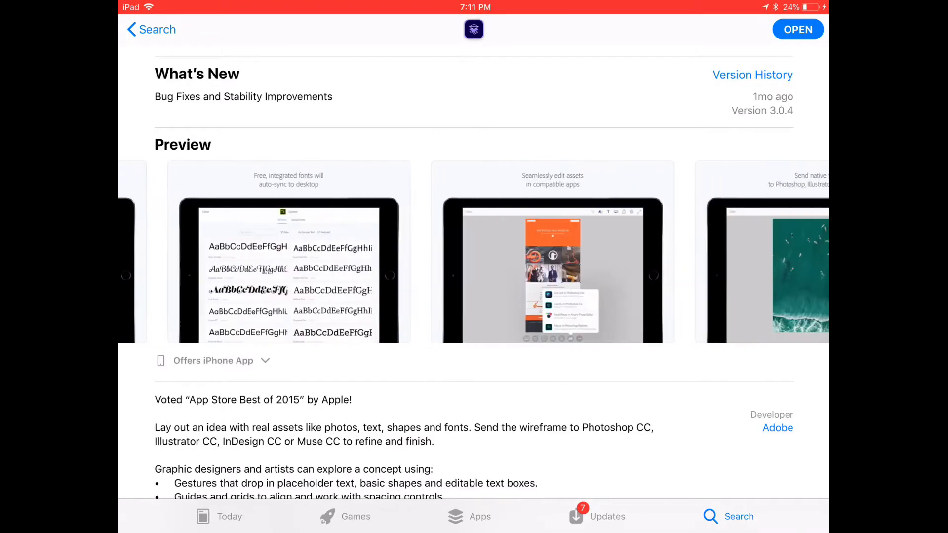
scroll(left, 3)
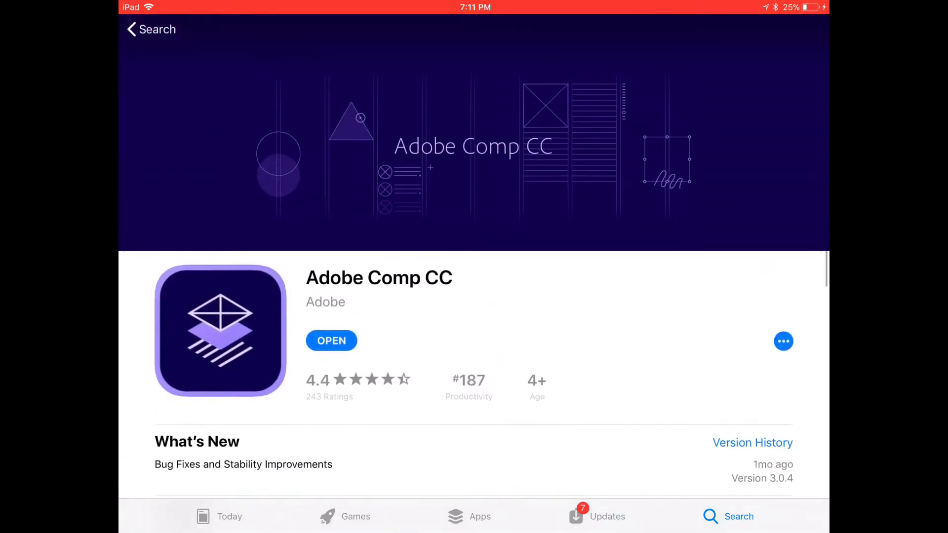
scroll(up, 3)
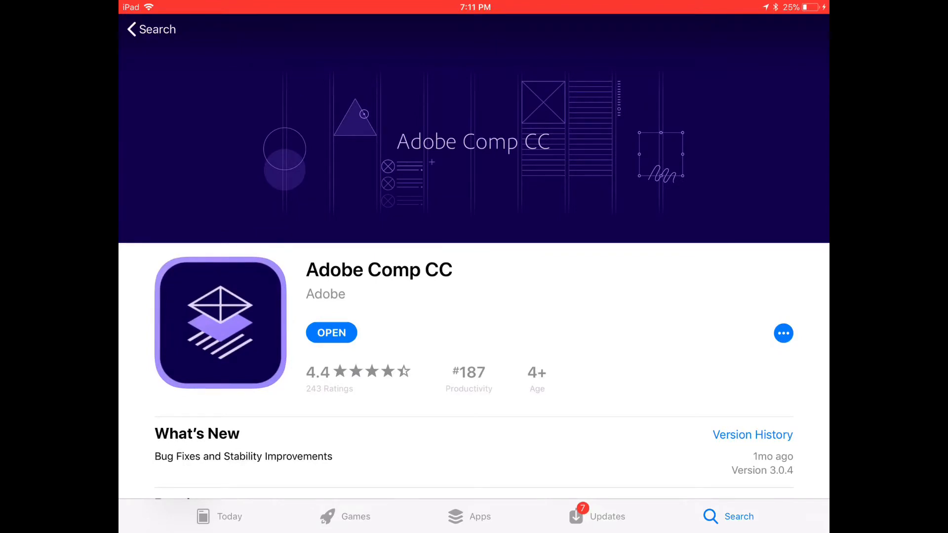
Step: Launch Adobe Comp CC, leave the postcard for Projects and browse the project gallery
key(home)
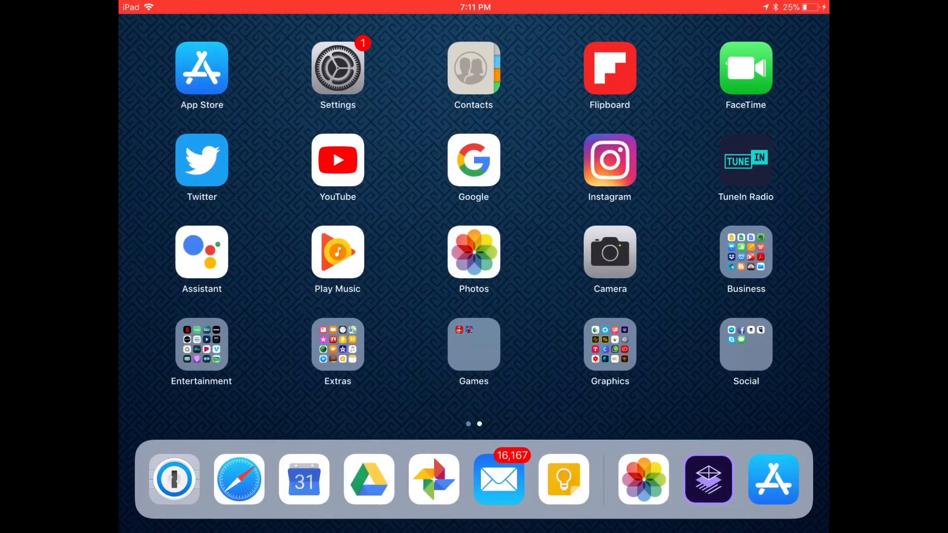
click(707, 480)
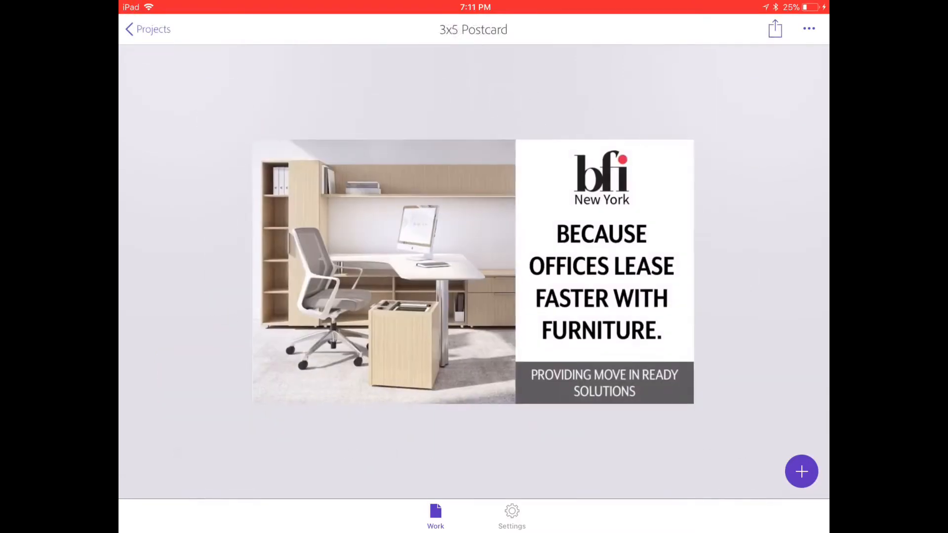
click(148, 29)
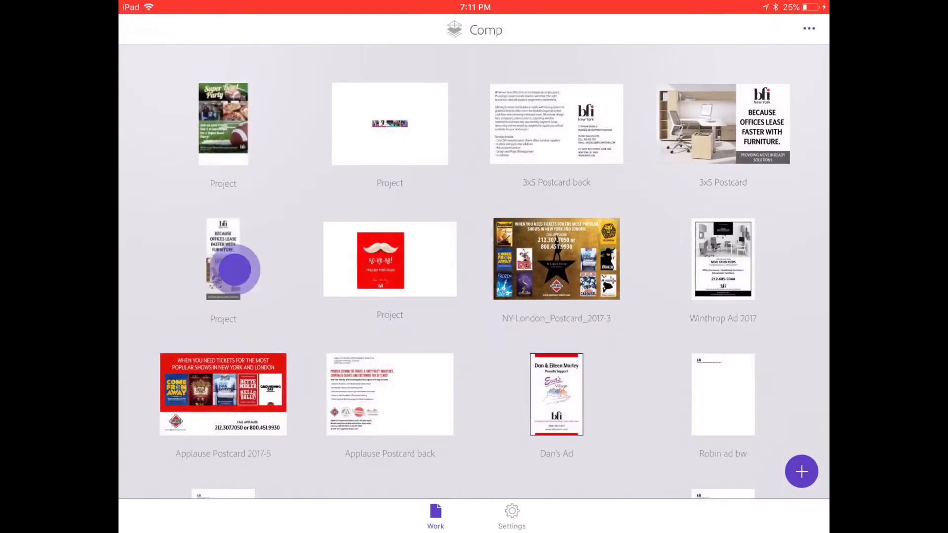
scroll(down, 3)
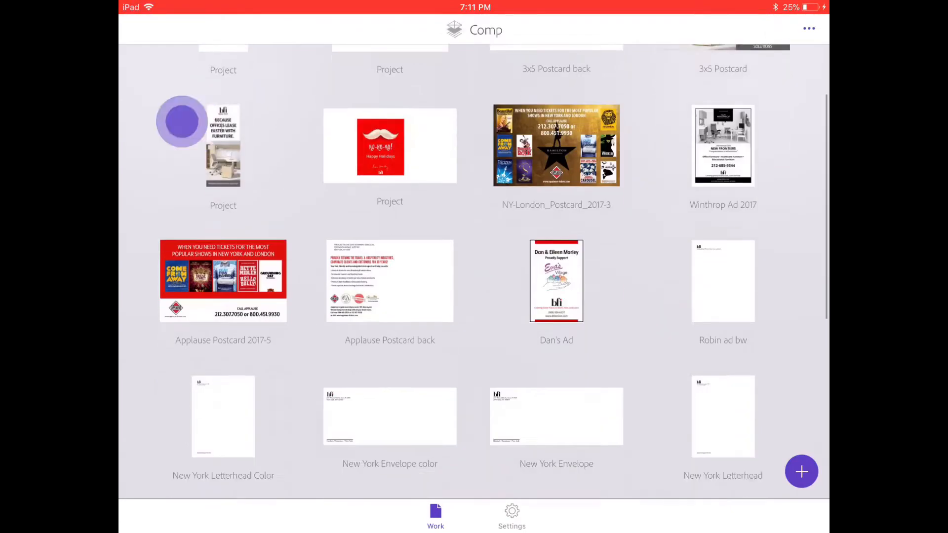
scroll(down, 3)
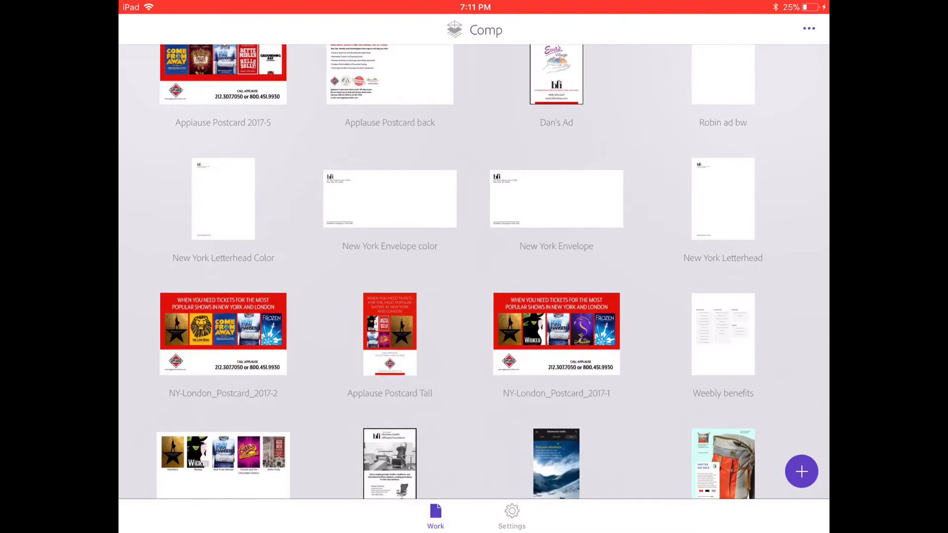
scroll(down, 3)
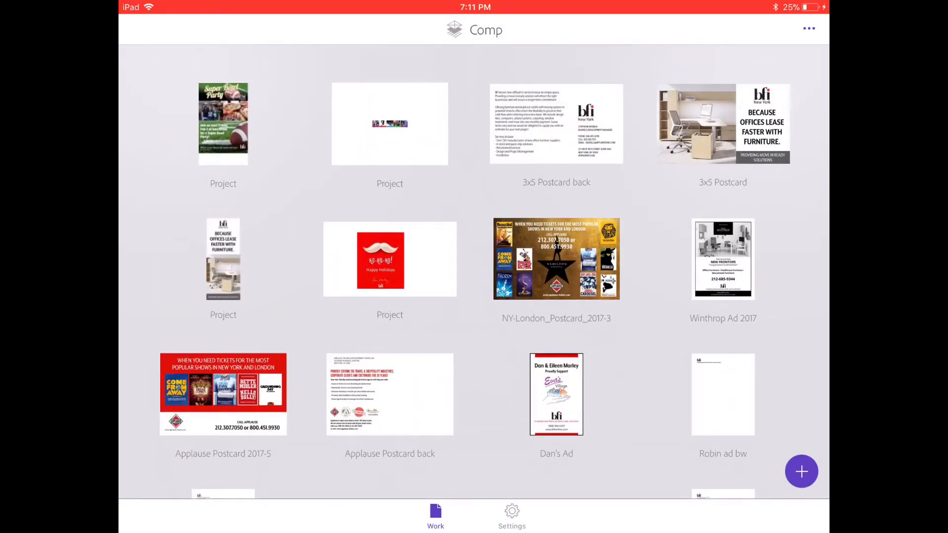
Step: Start a new project and choose the Print > Letter (8.5 x 11 in) format
click(801, 471)
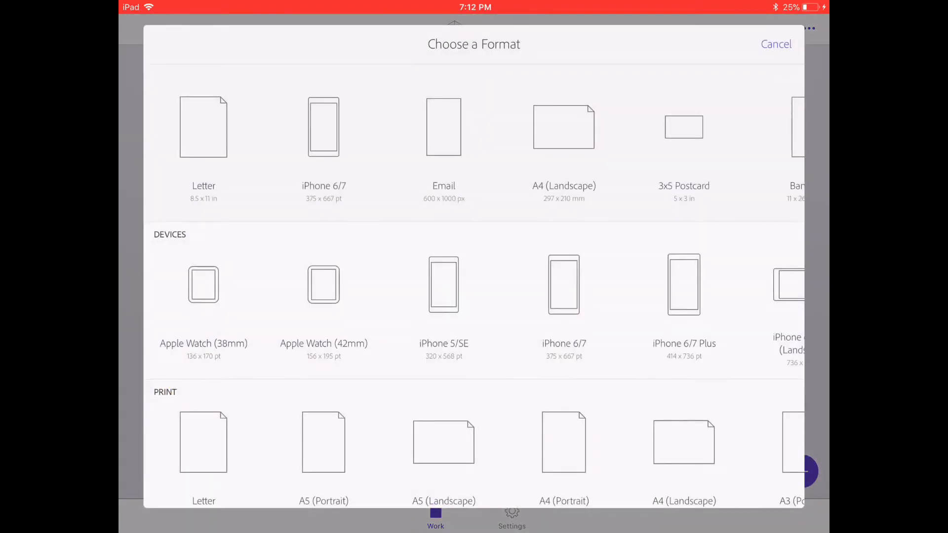
scroll(down, 3)
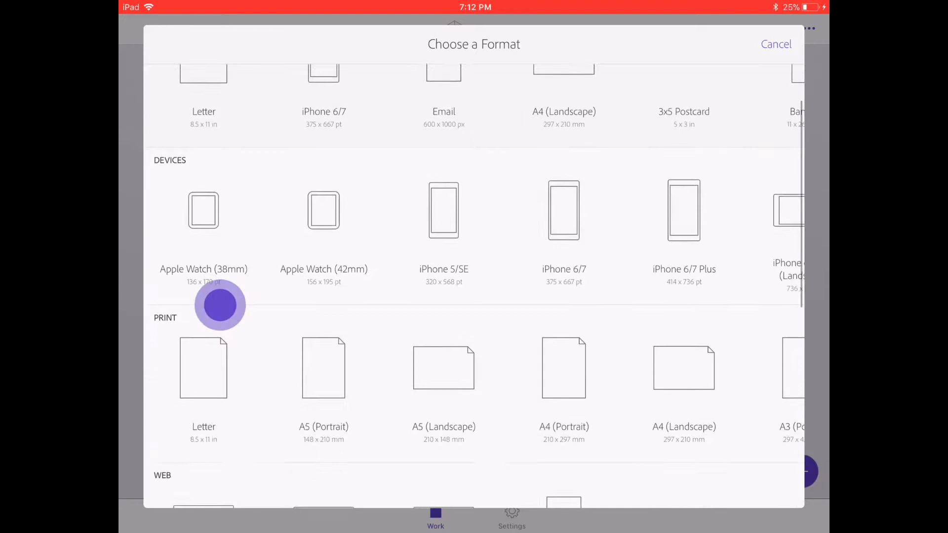
scroll(down, 3)
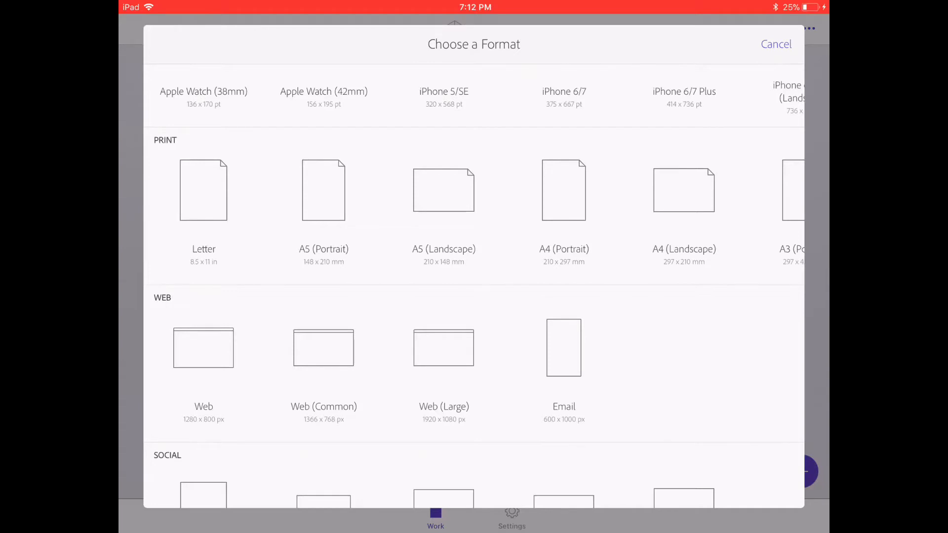
click(563, 189)
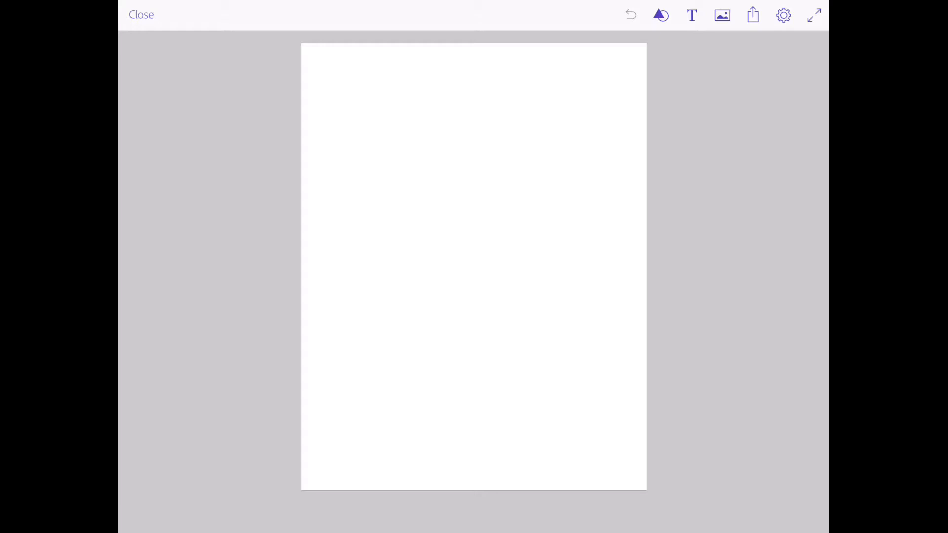
Step: Leave the blank Letter page and return to the iPad home screen
click(143, 14)
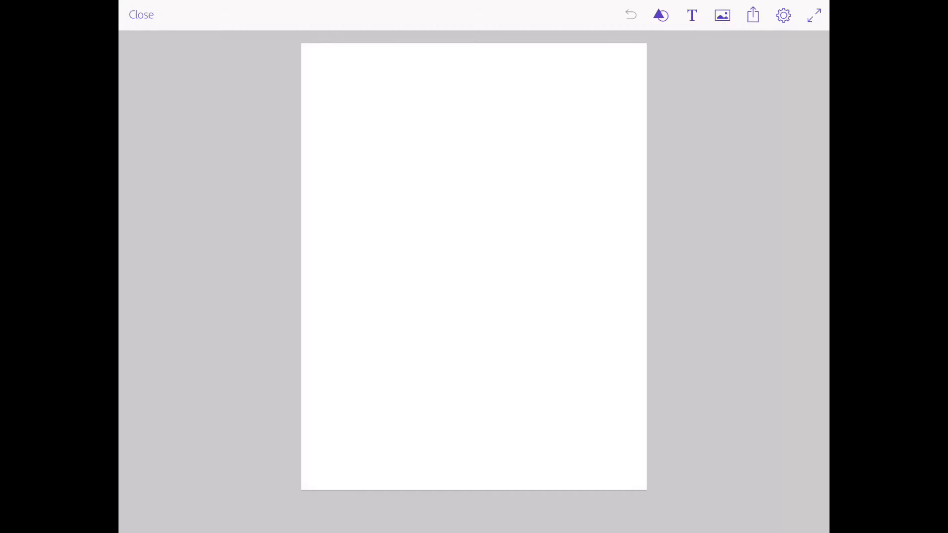
click(142, 14)
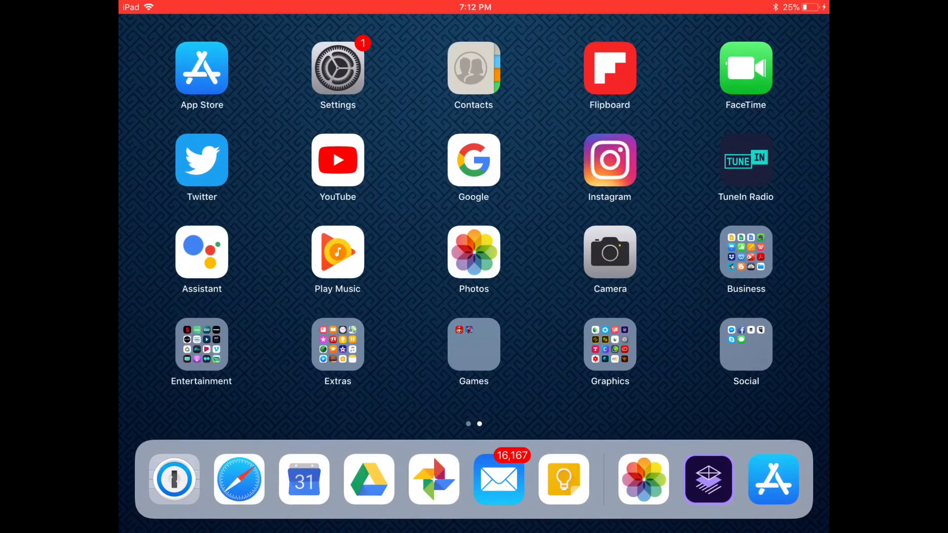
Step: Launch PDF Expert, view the OFS_Re_brochure spread and select a run of its text
click(746, 252)
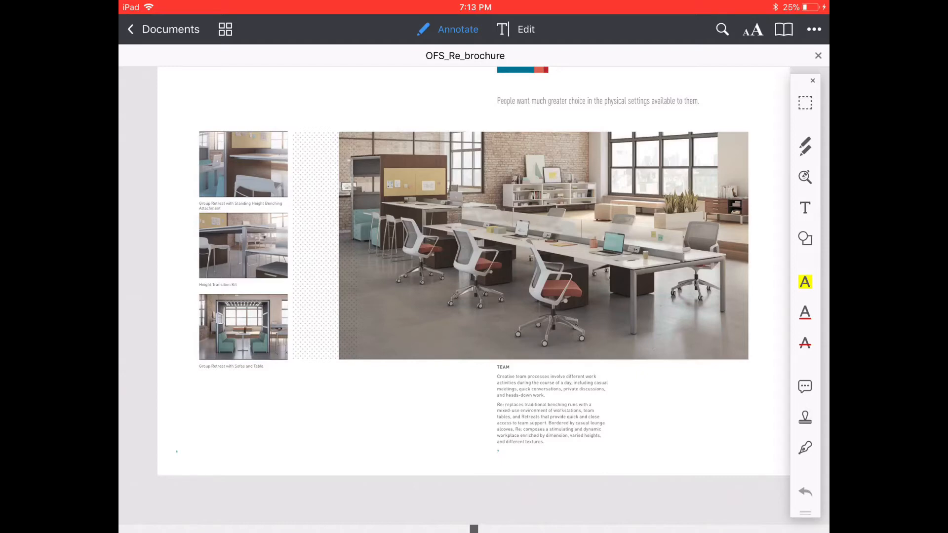
double_click(506, 101)
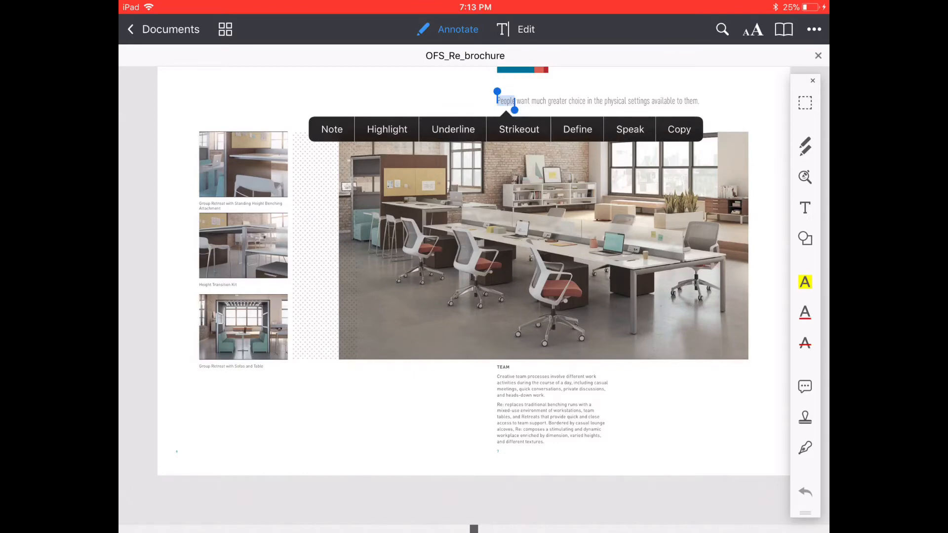
drag(514, 109, 700, 107)
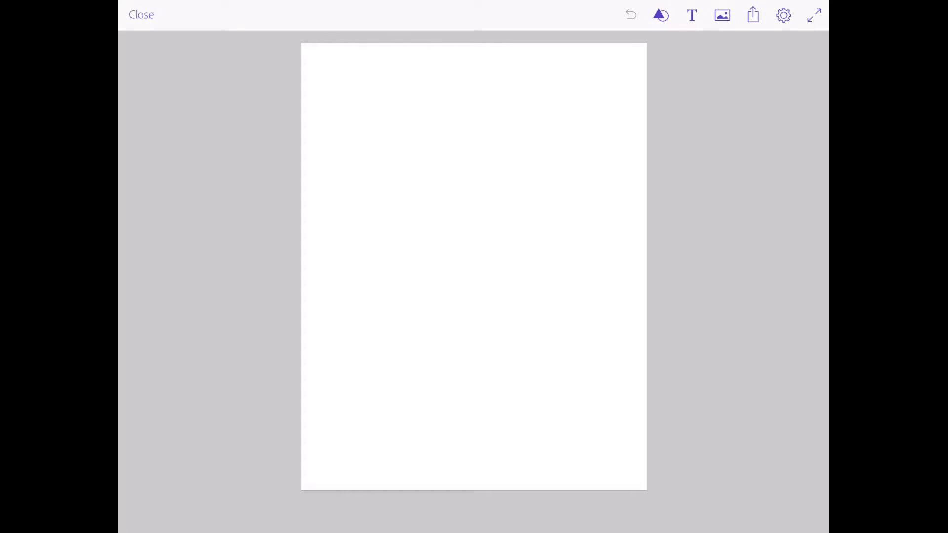
Step: Sketch a headline, image placeholder and body paragraph onto the page, then select the headline
drag(331, 90, 566, 86)
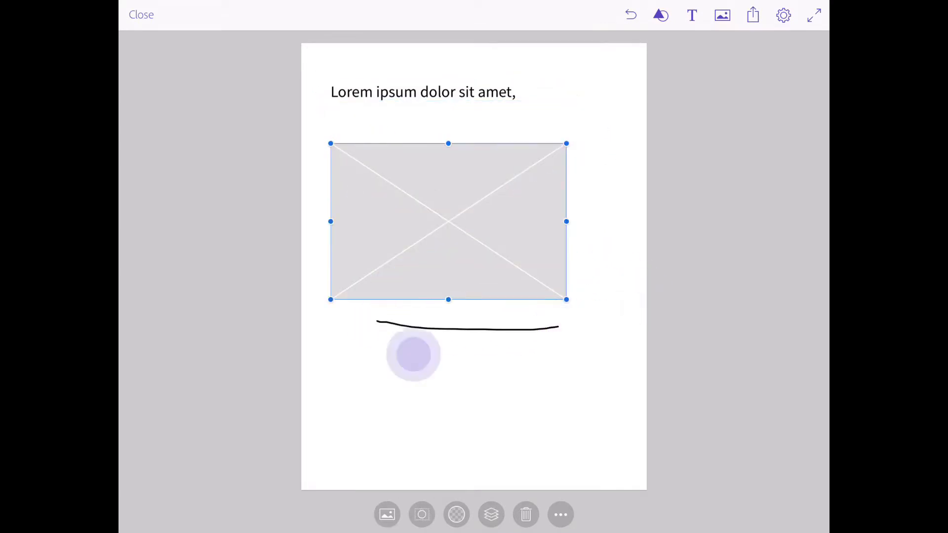
drag(411, 354, 568, 381)
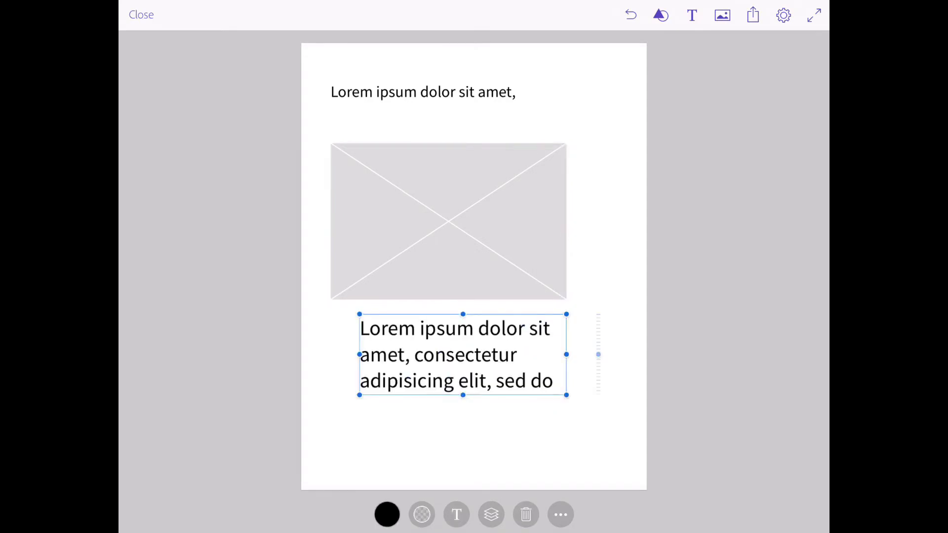
click(423, 92)
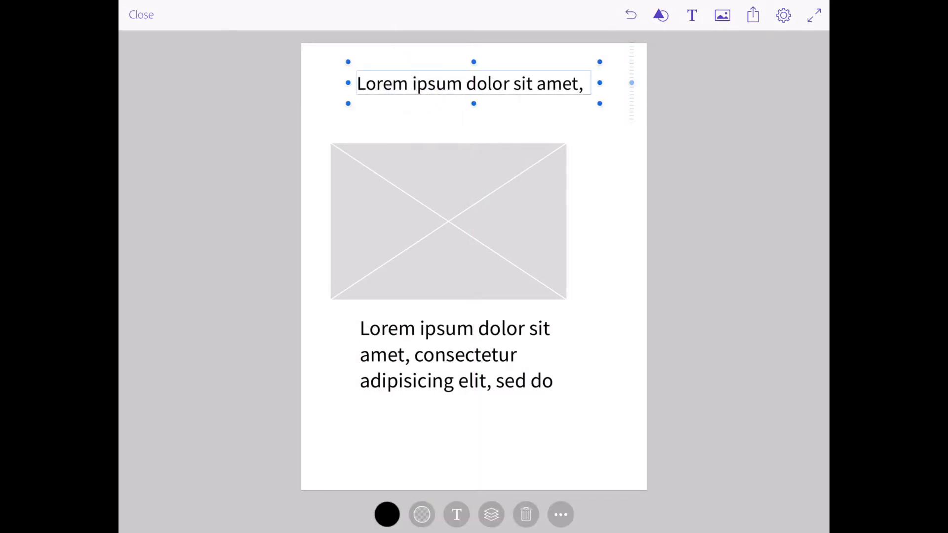
Step: Reselect the headline and bring up its font list in the text options
click(456, 514)
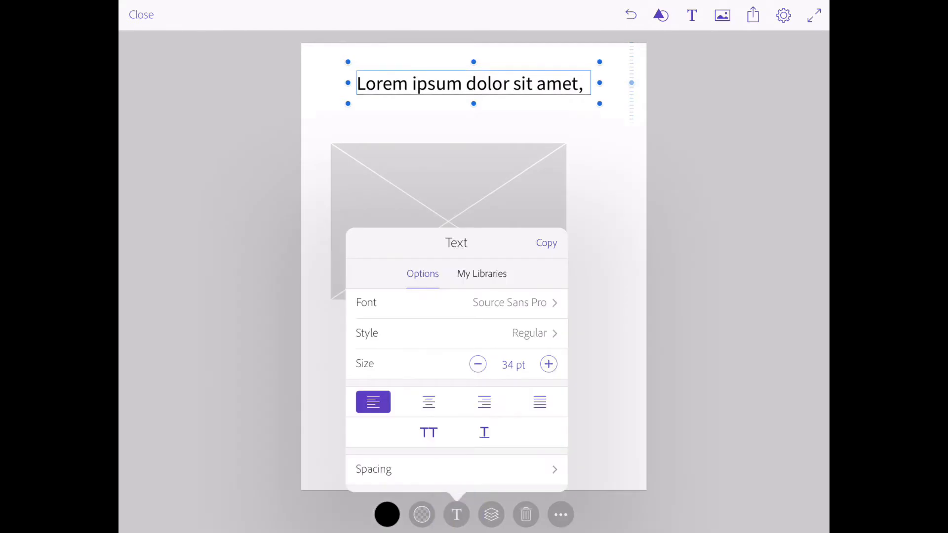
click(428, 402)
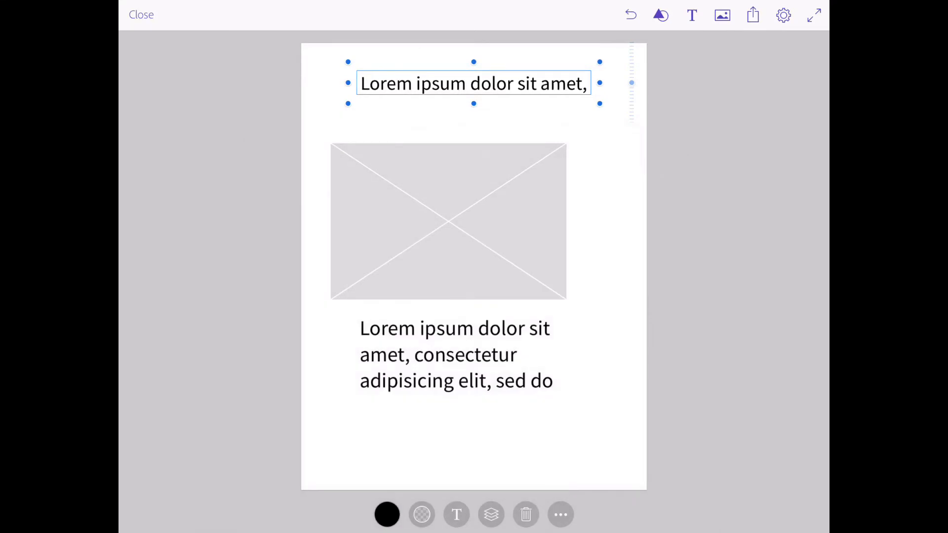
click(473, 83)
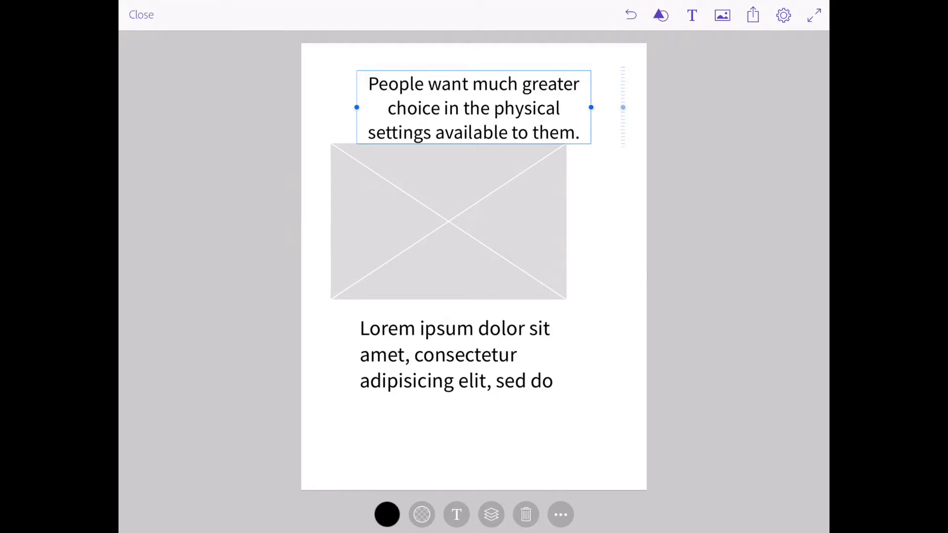
click(456, 514)
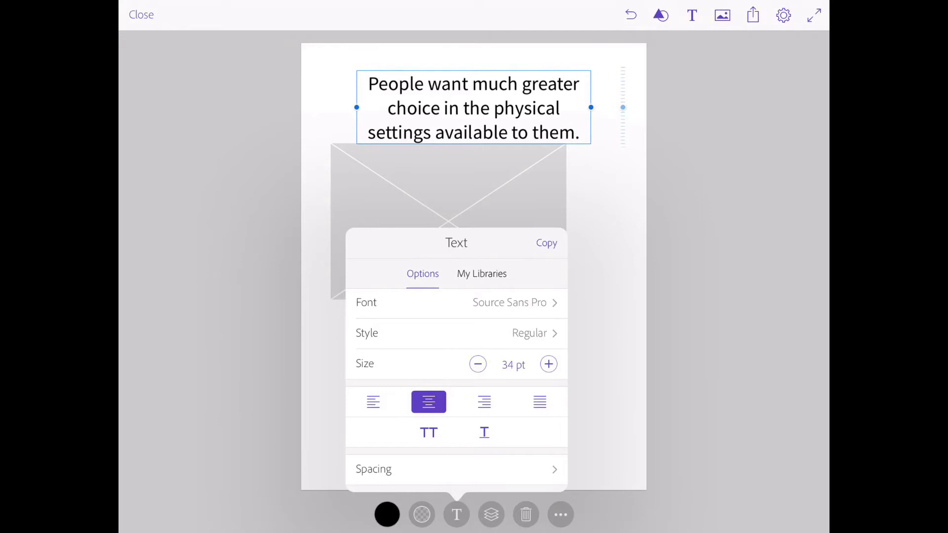
click(509, 303)
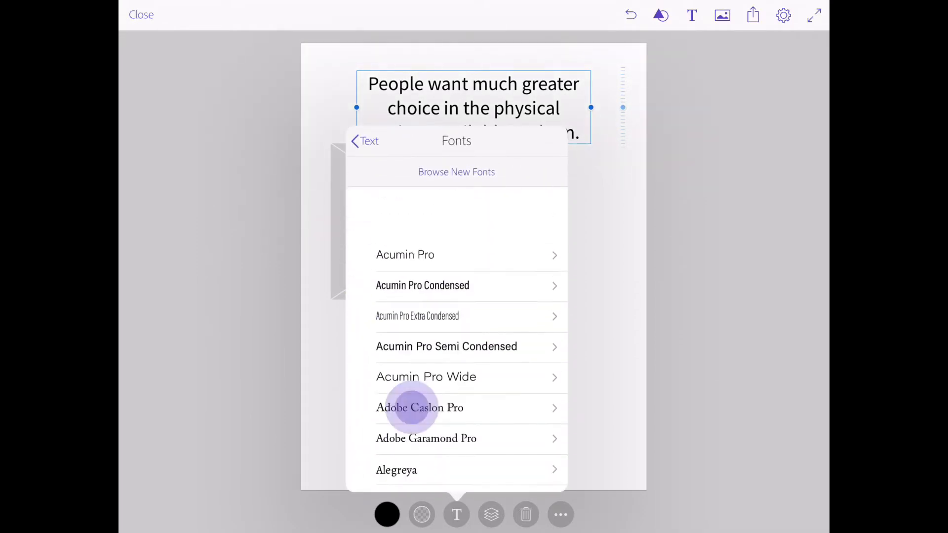
Step: Apply Acumin Pro Condensed Regular to the headline so it fits on two lines
click(422, 285)
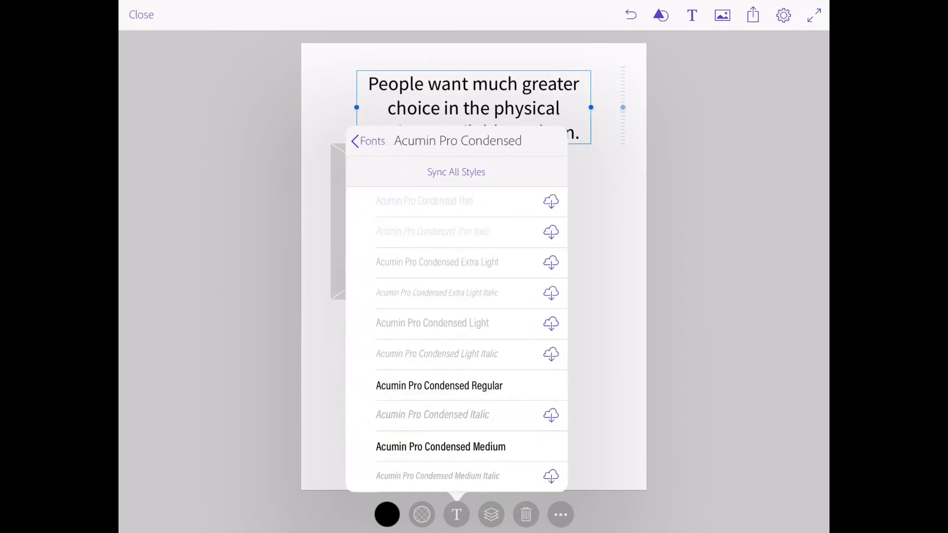
click(439, 386)
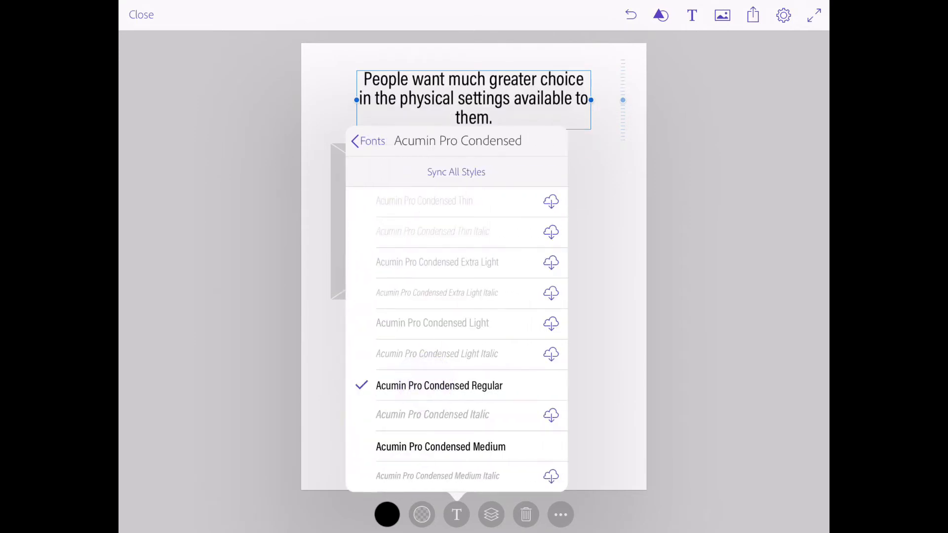
click(368, 141)
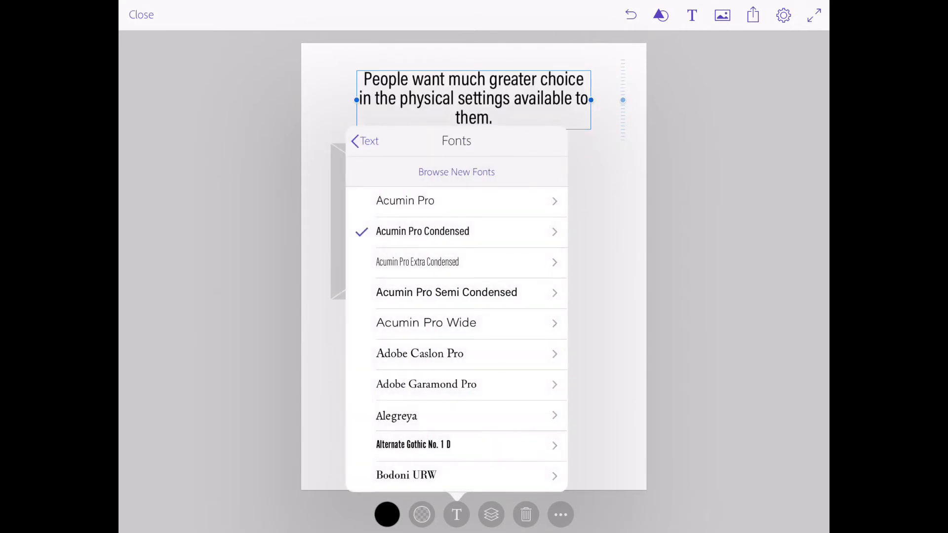
click(364, 141)
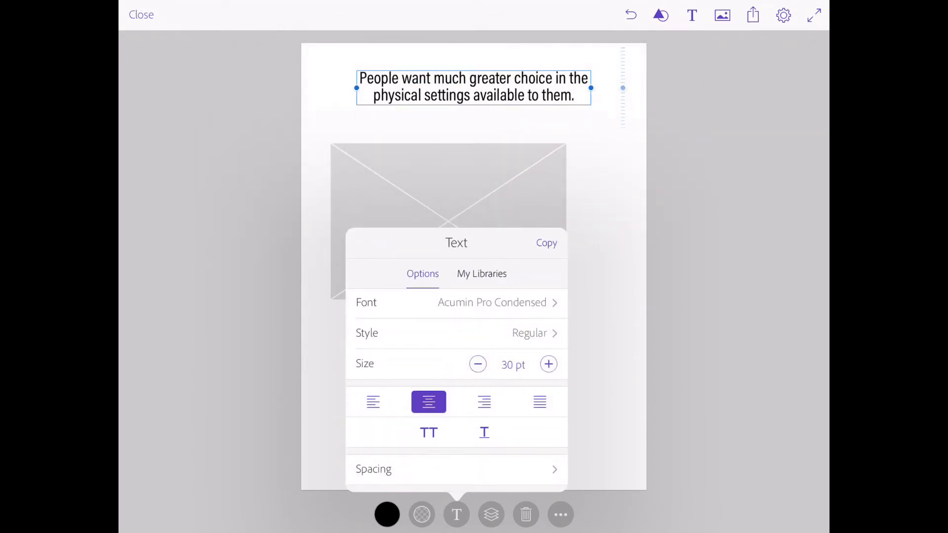
click(477, 364)
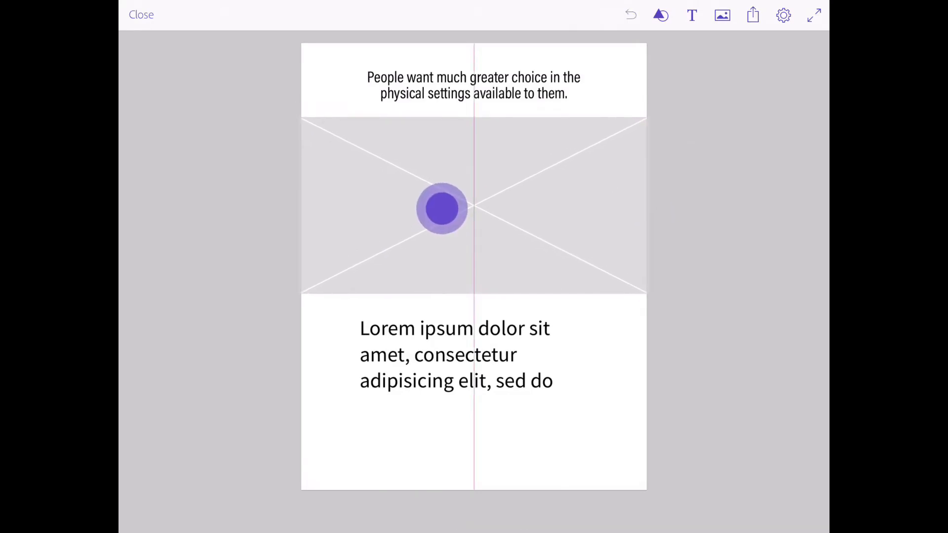
Step: Stretch the image placeholder to span the full page width
drag(441, 208, 296, 201)
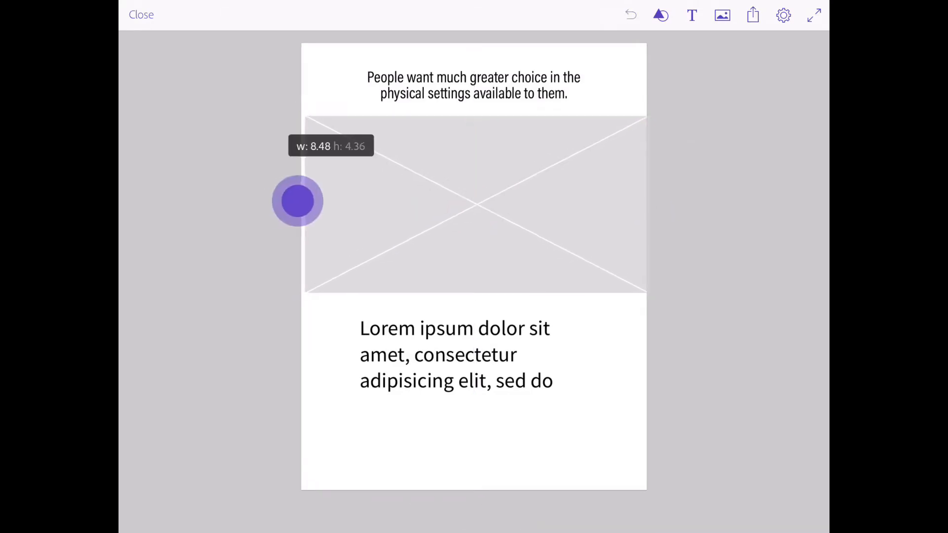
drag(297, 201, 644, 203)
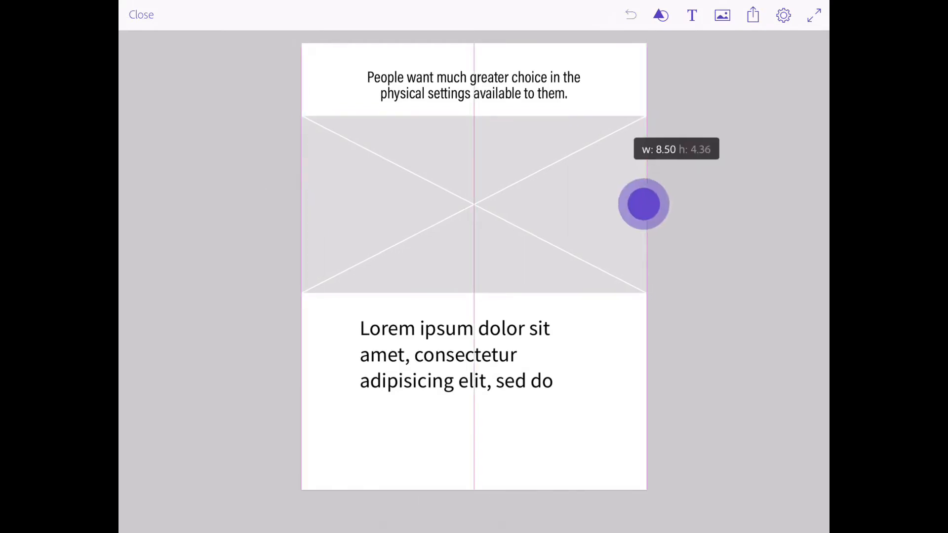
click(643, 204)
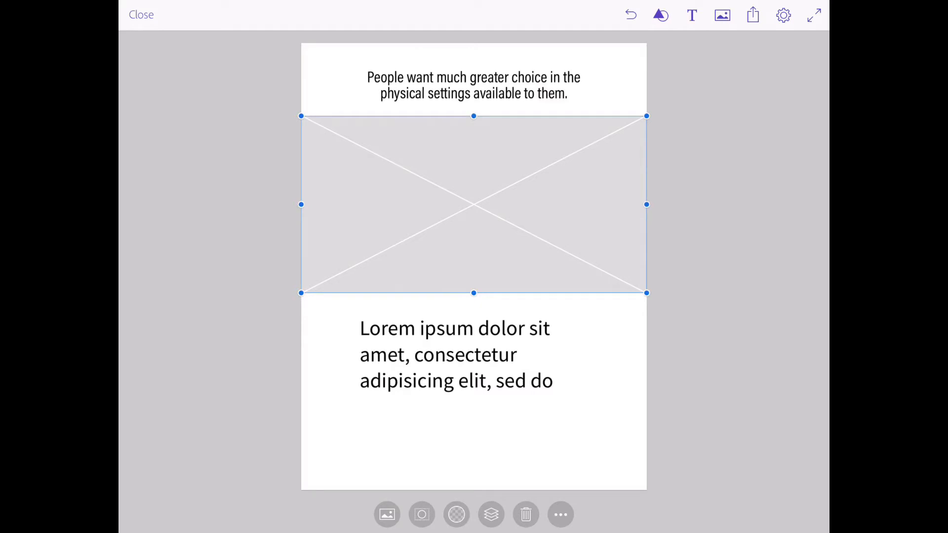
Step: Fill the placeholder with the office photo from On my Device > Camera Roll
click(387, 514)
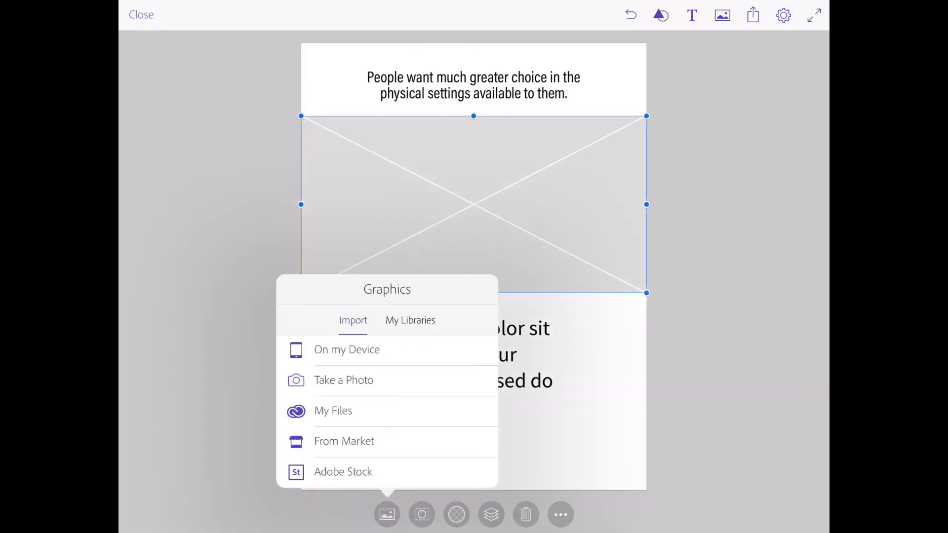
click(346, 350)
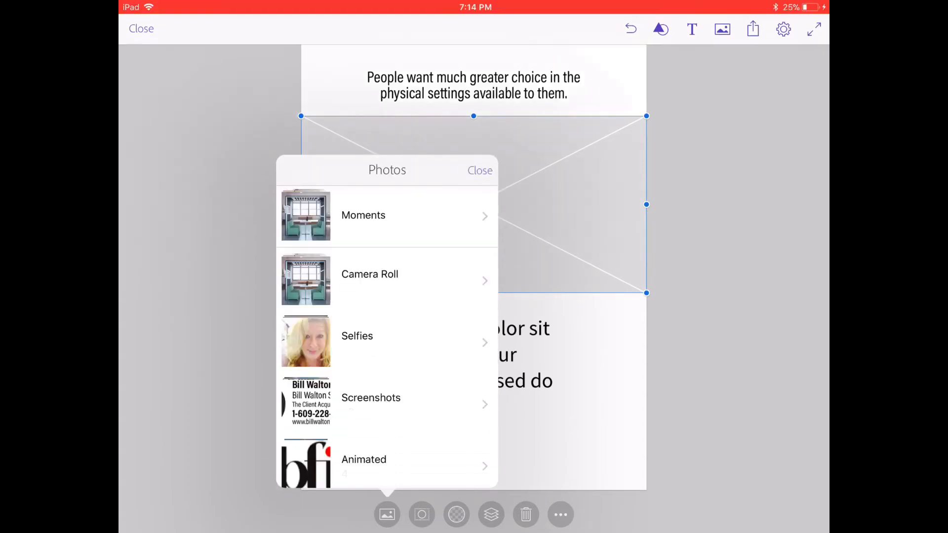
click(369, 274)
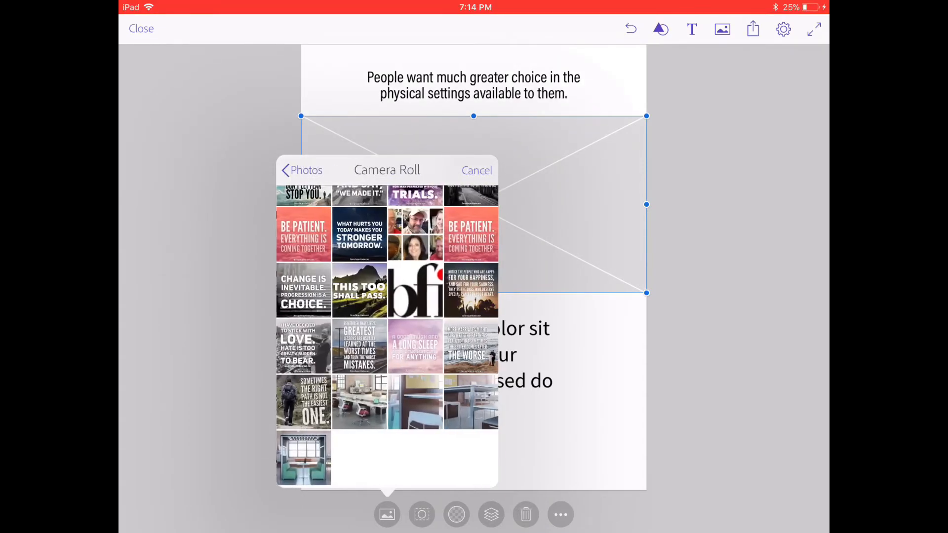
click(359, 402)
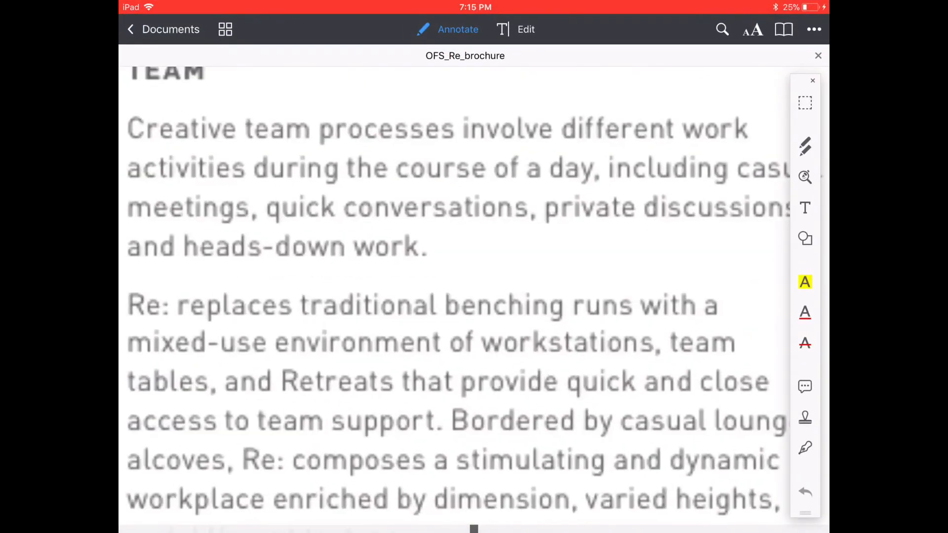
Step: Copy the brochure's creative-team paragraphs in PDF Expert and return to the flyer
double_click(179, 129)
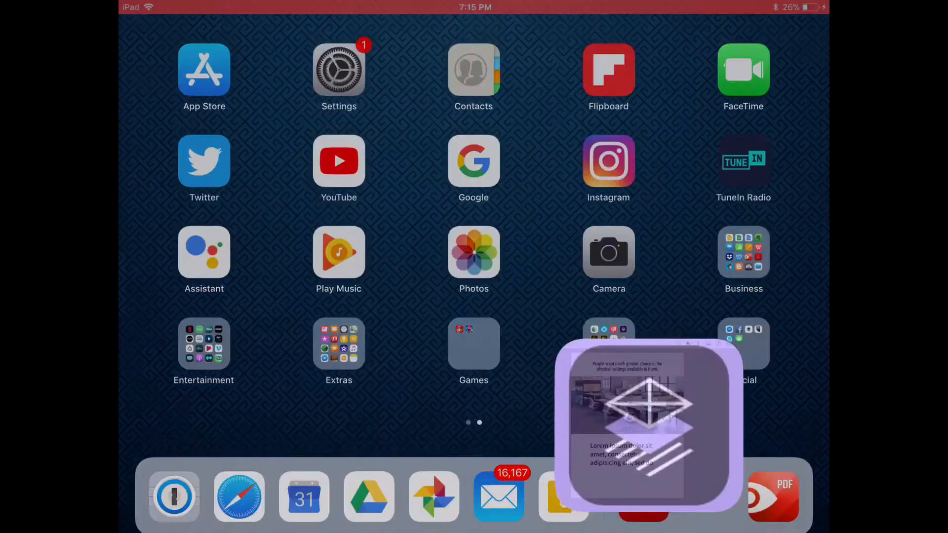
click(644, 423)
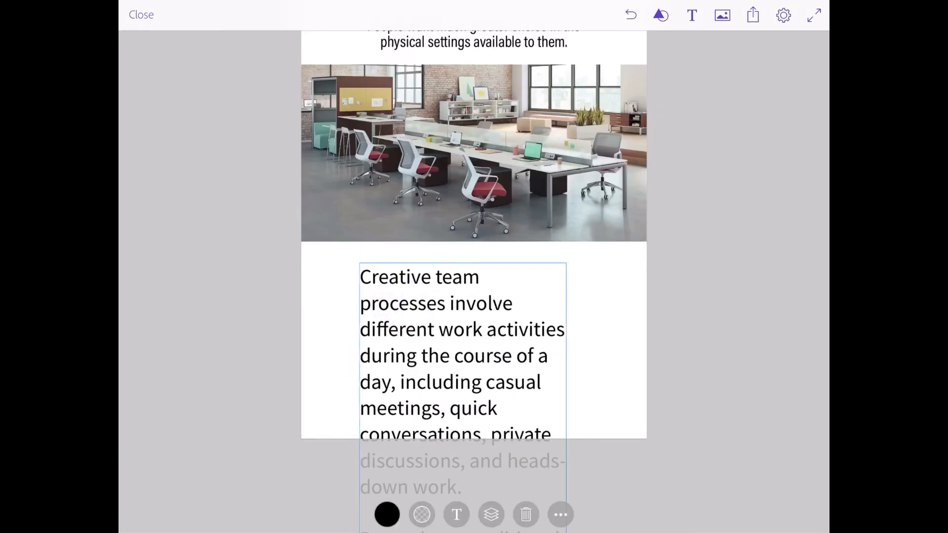
Step: Reduce the body text to 11 pt and reposition the paragraph block below the photo
click(457, 514)
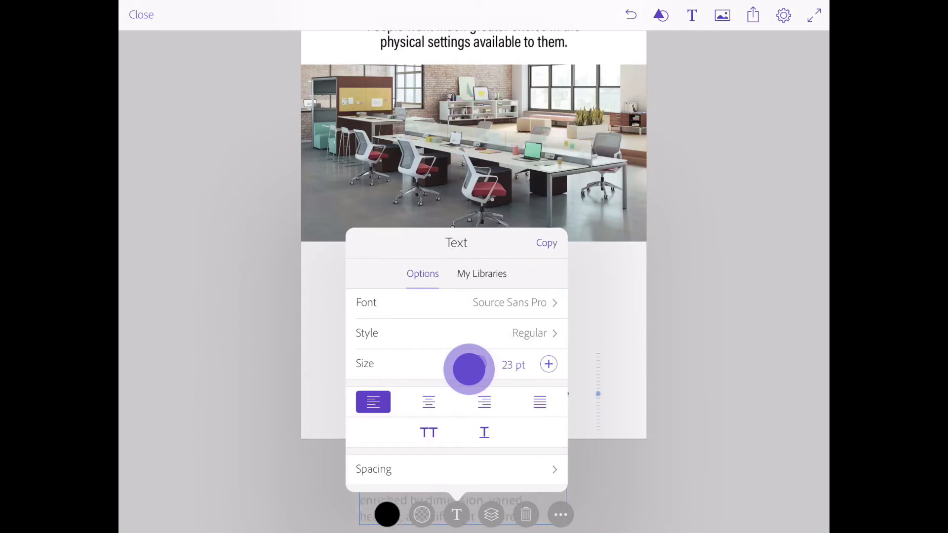
drag(468, 371, 465, 364)
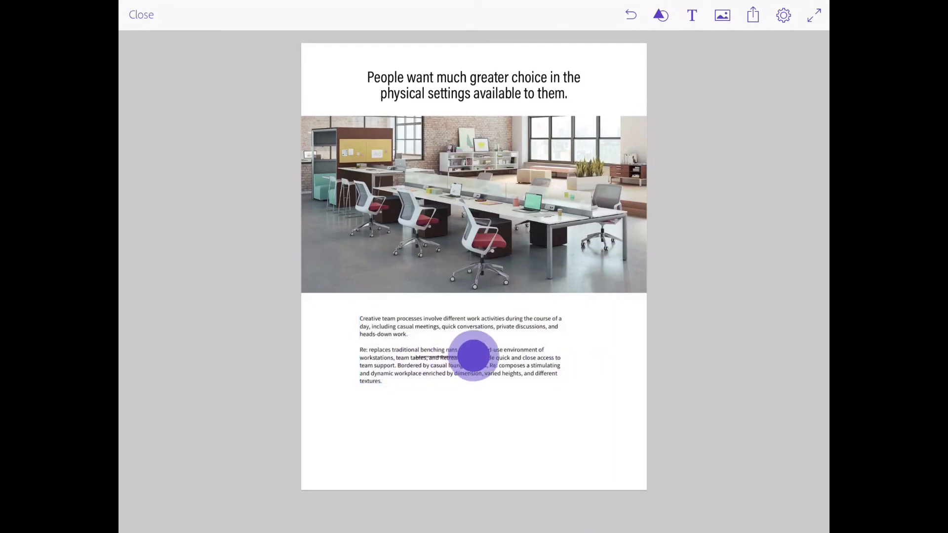
click(471, 366)
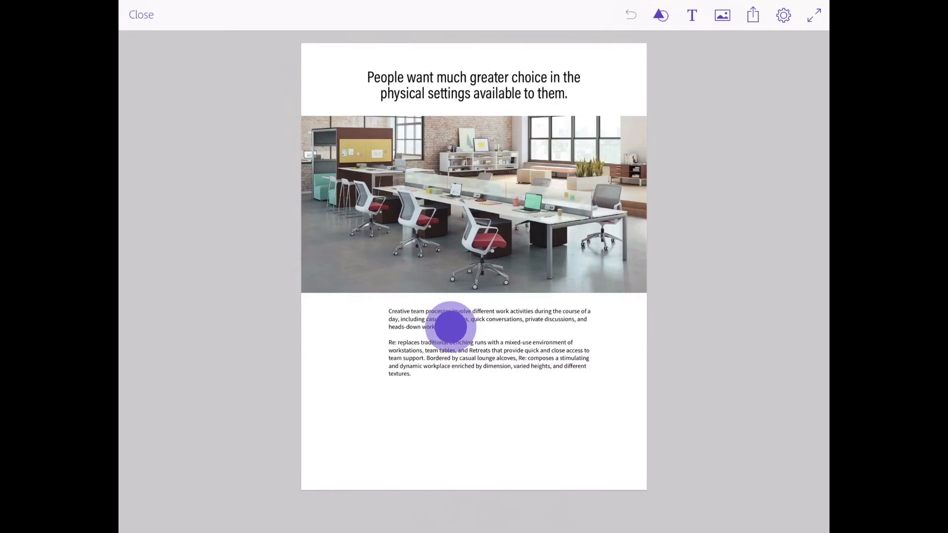
click(445, 326)
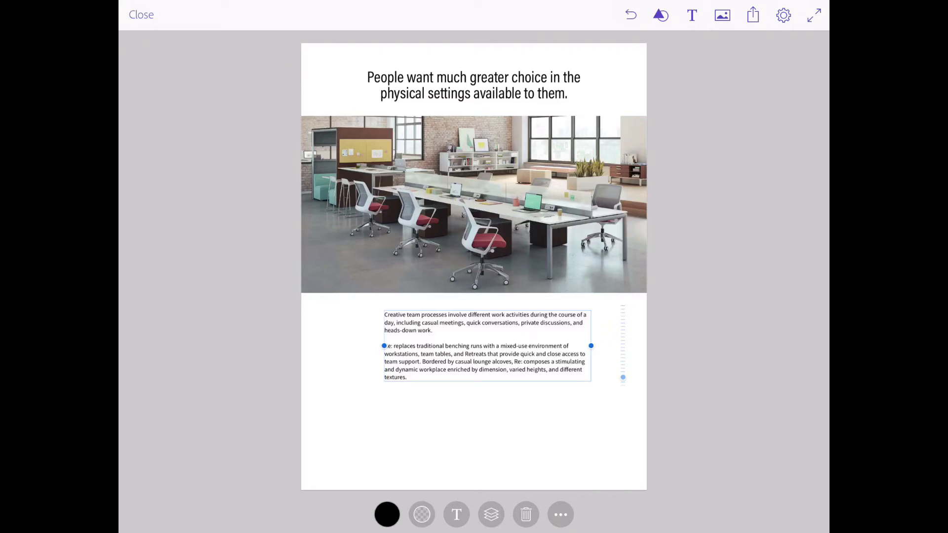
Step: Increase the line spacing of the body paragraphs in the Spacing settings
click(456, 515)
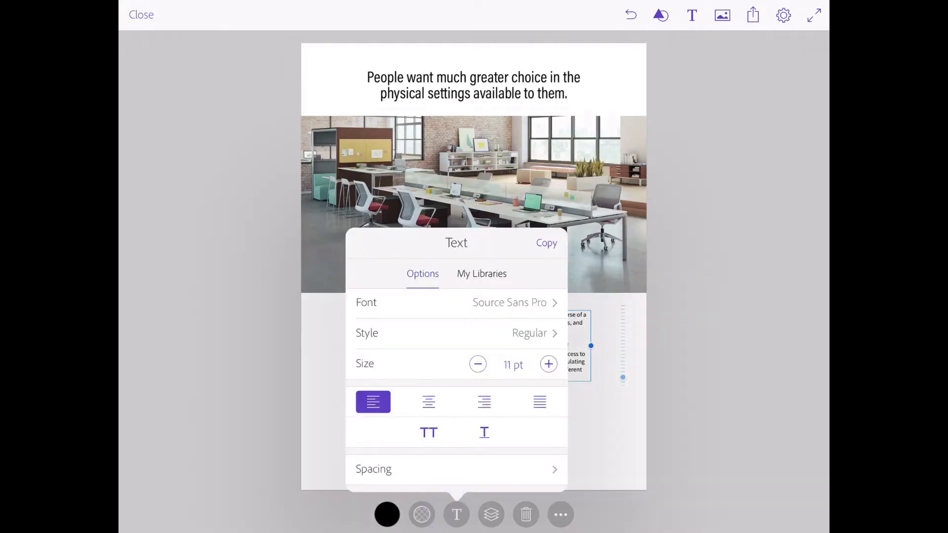
click(373, 469)
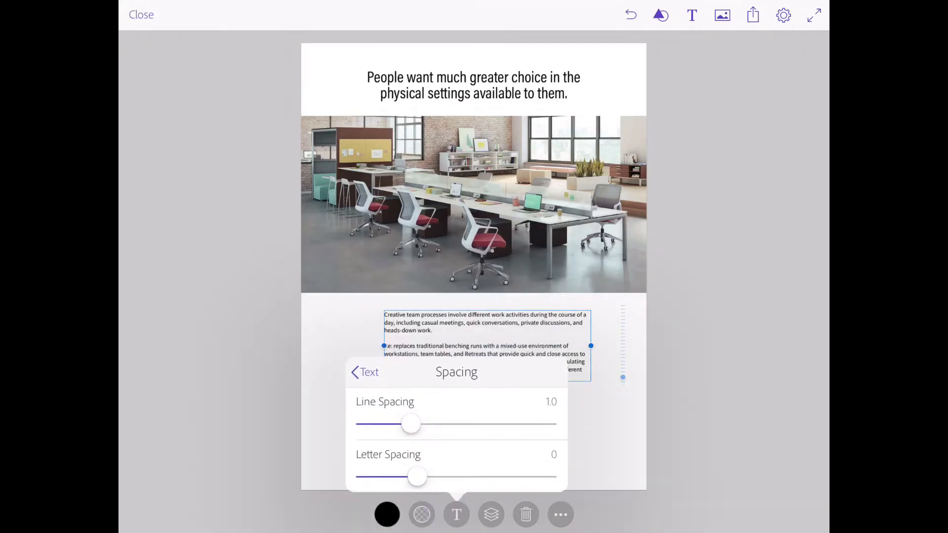
drag(411, 423, 432, 423)
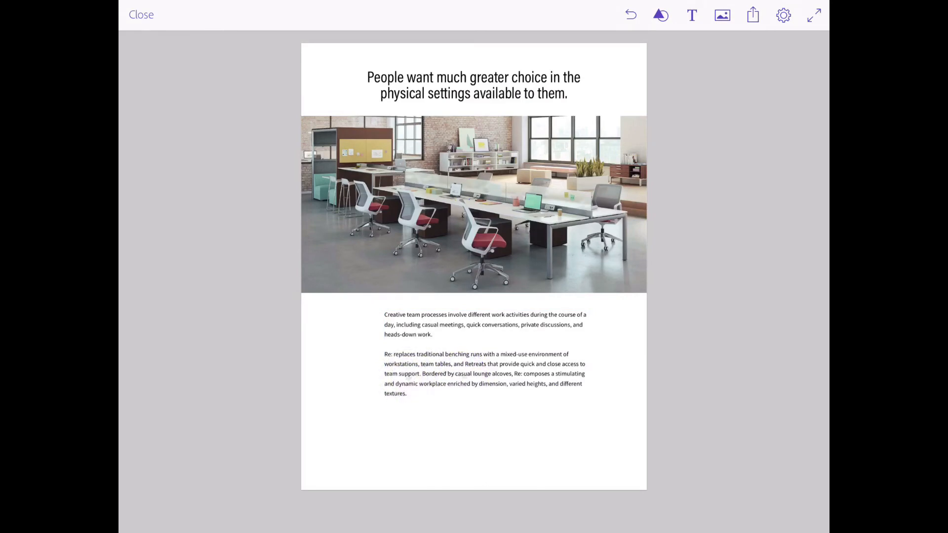
Step: Create a small thumbnail placeholder beside the text and duplicate it into a stacked column
click(426, 328)
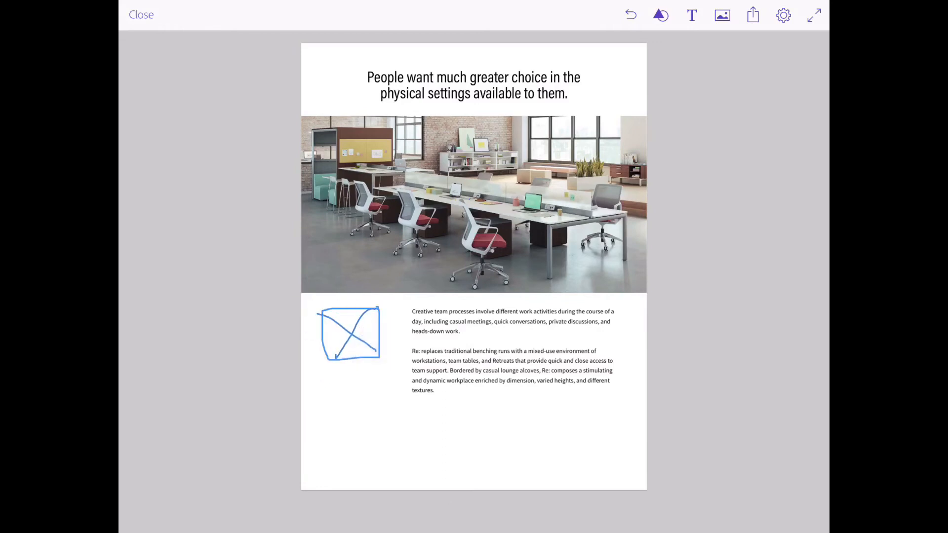
click(351, 332)
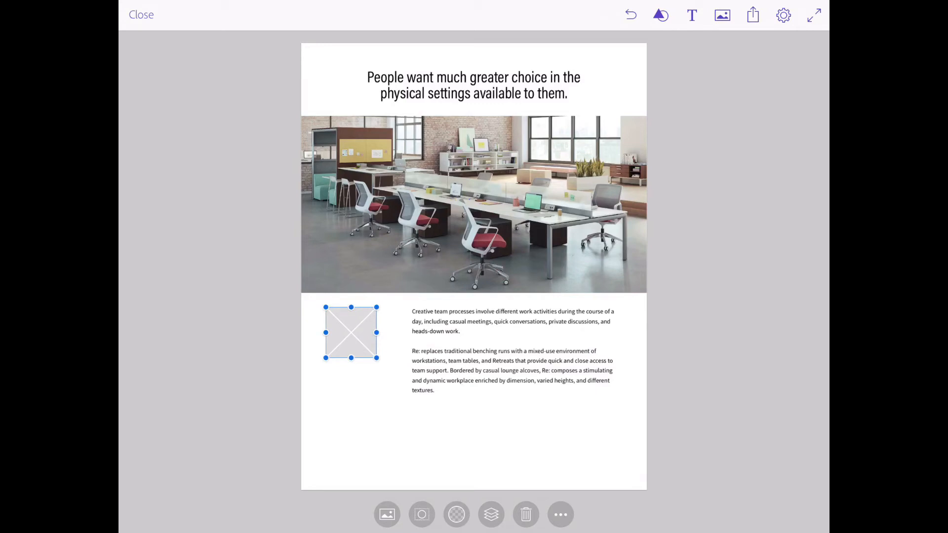
click(559, 514)
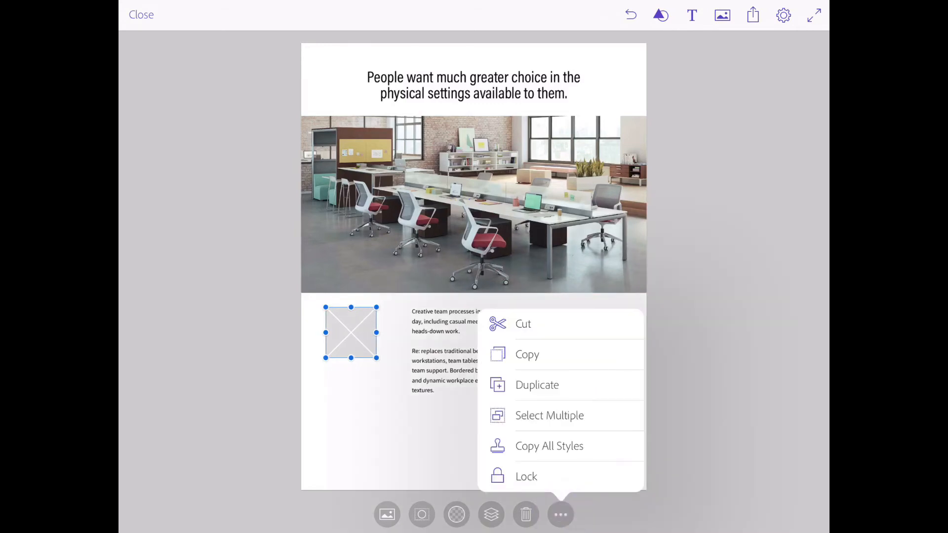
click(537, 385)
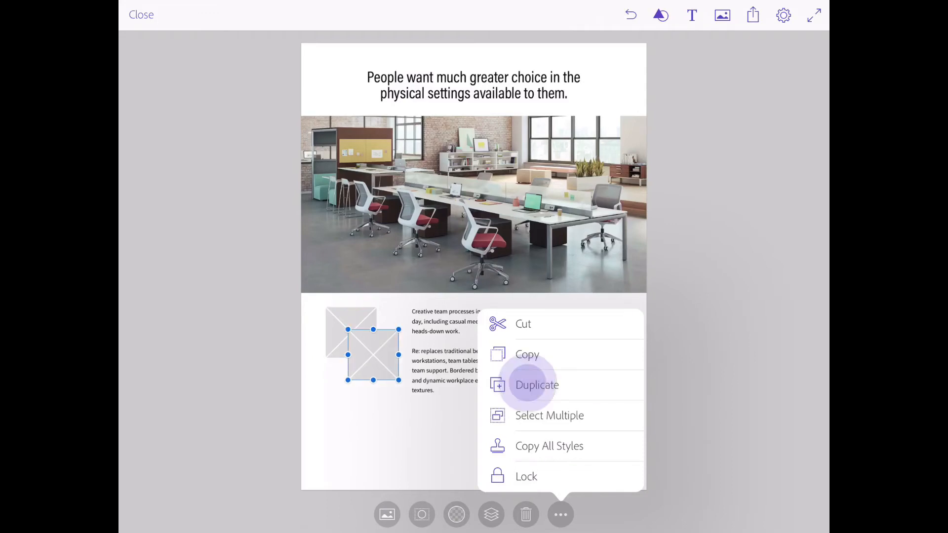
click(537, 385)
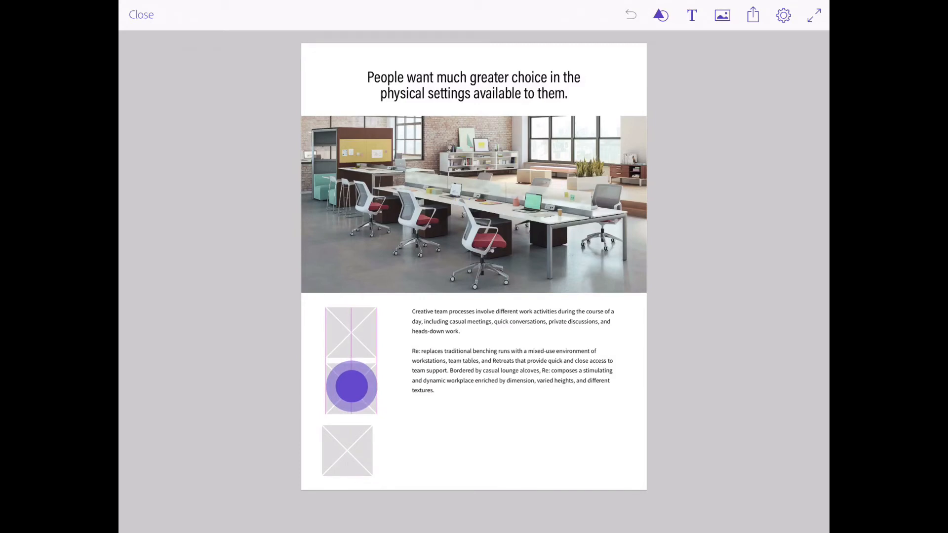
Step: Select all three thumbnail placeholders and align them horizontal left along one edge
click(350, 387)
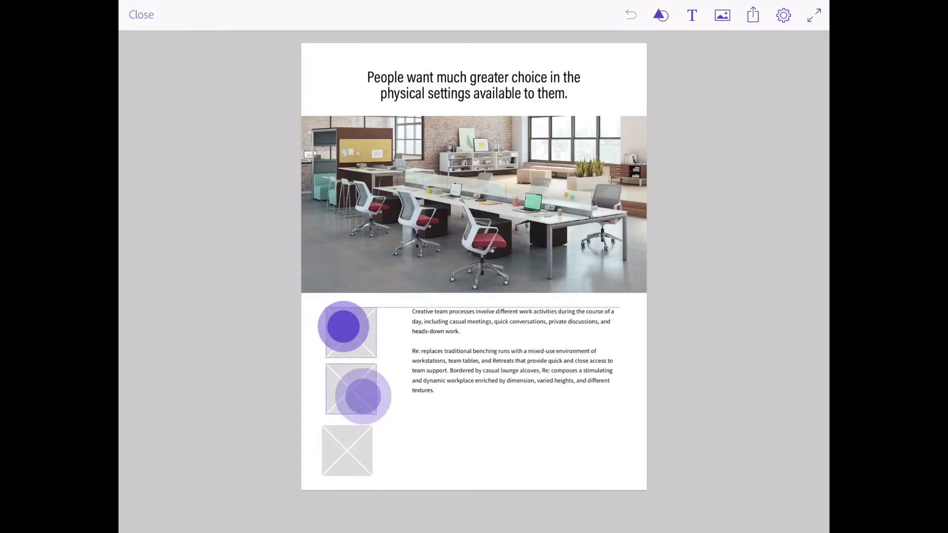
click(349, 395)
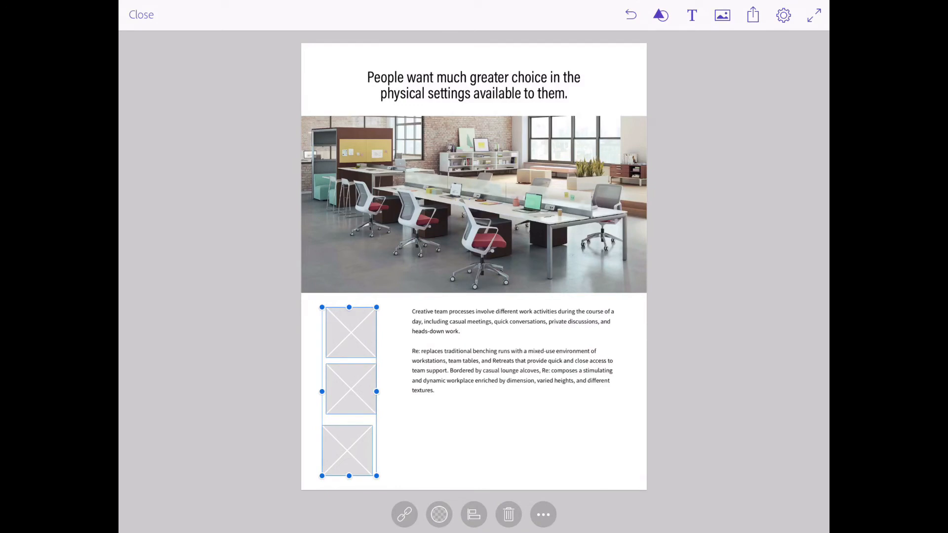
click(472, 514)
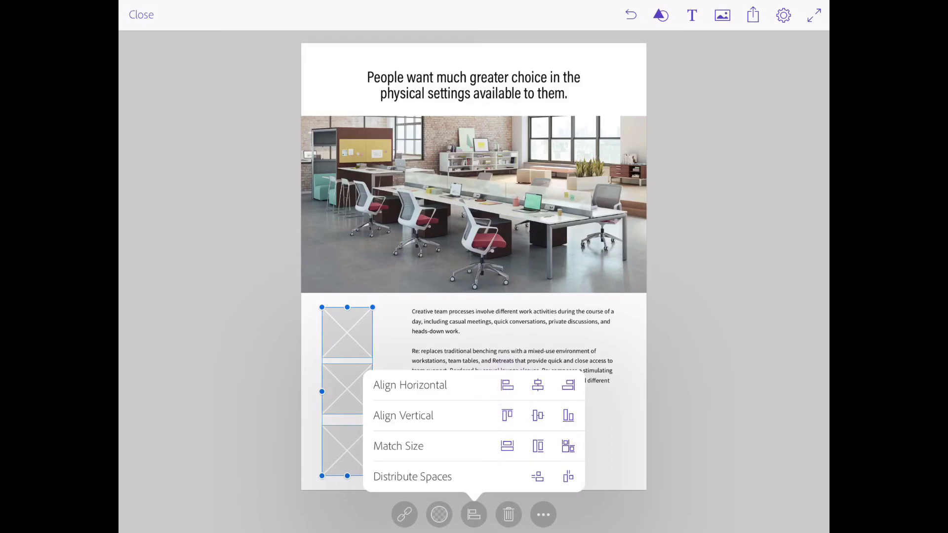
click(473, 515)
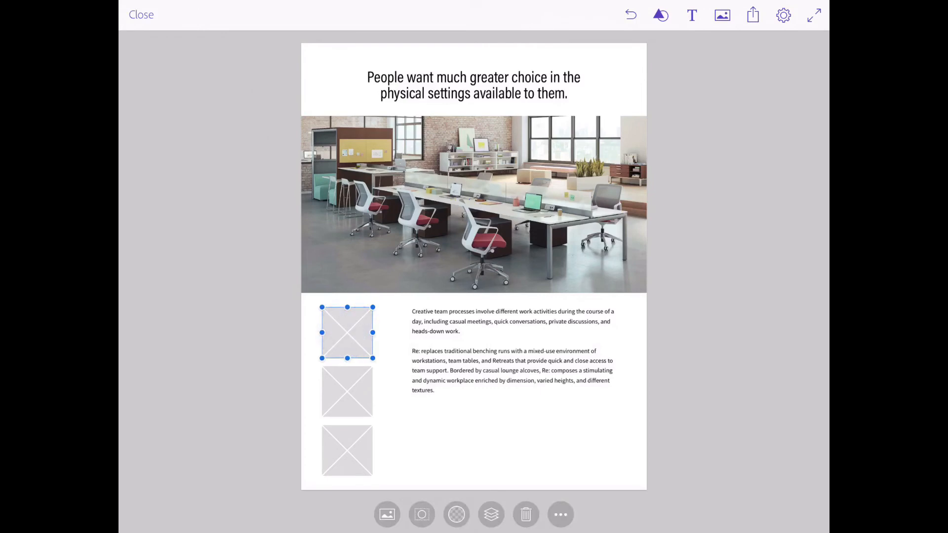
Step: Place office photos from Camera Roll into the top, middle and bottom thumbnail frames, ending with the lounge booth photo
click(387, 514)
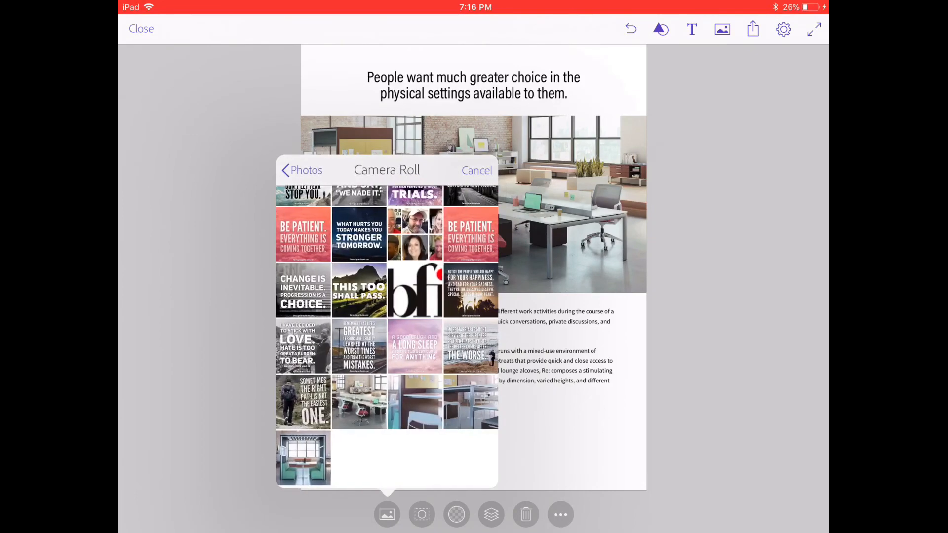
click(303, 458)
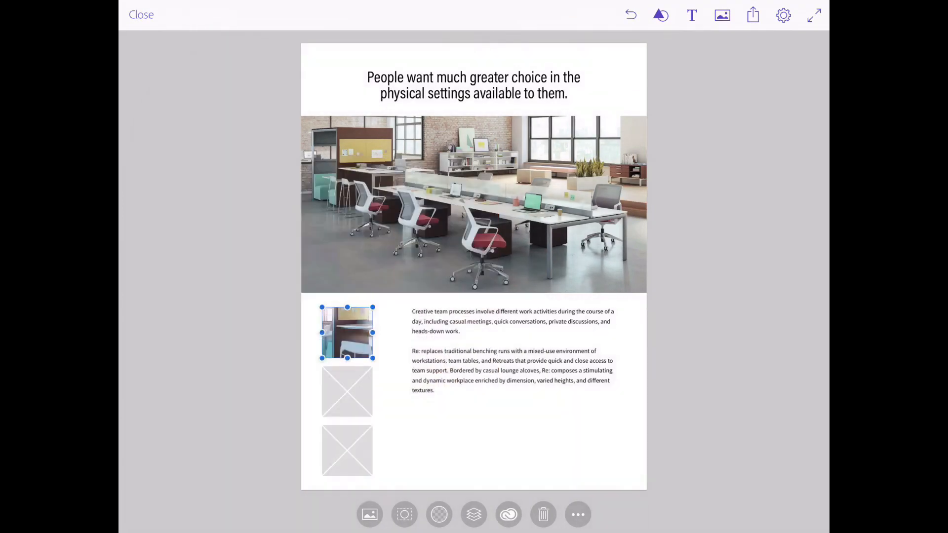
click(386, 514)
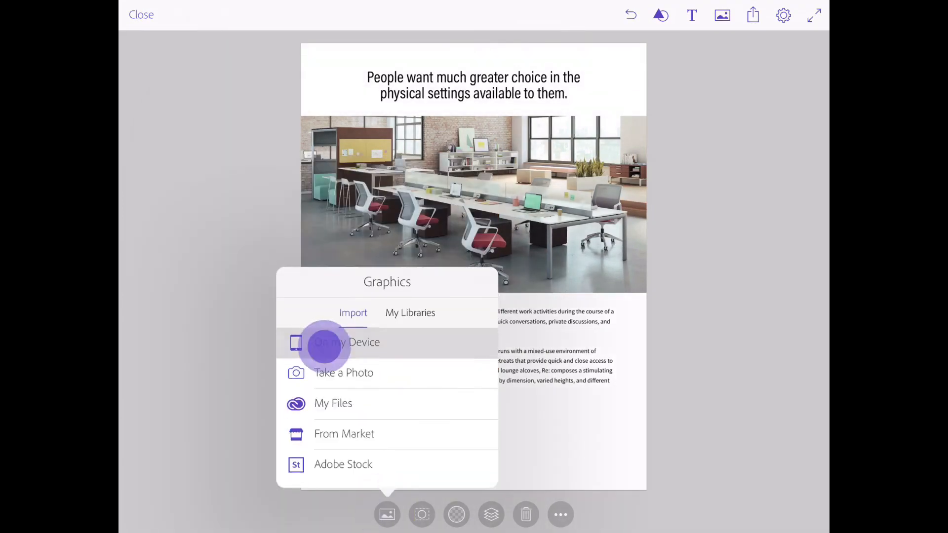
click(325, 342)
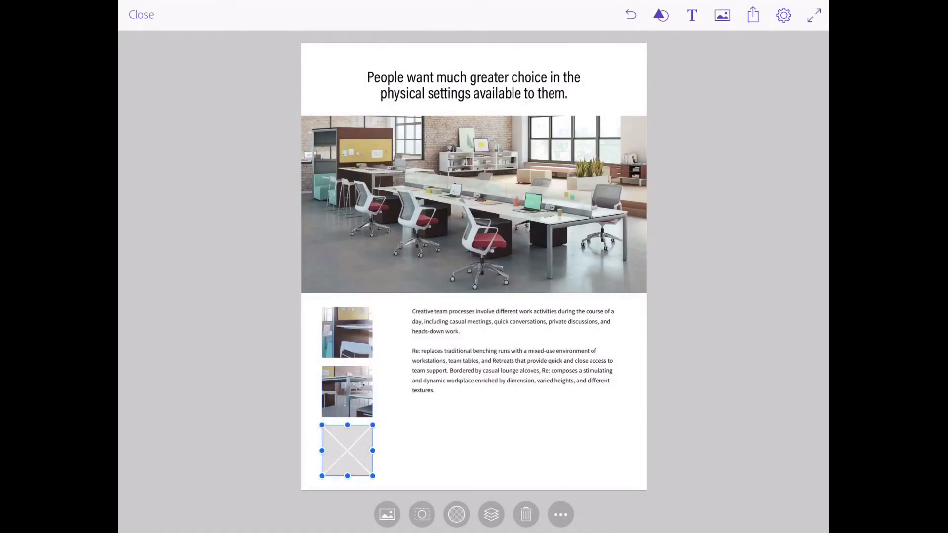
click(386, 515)
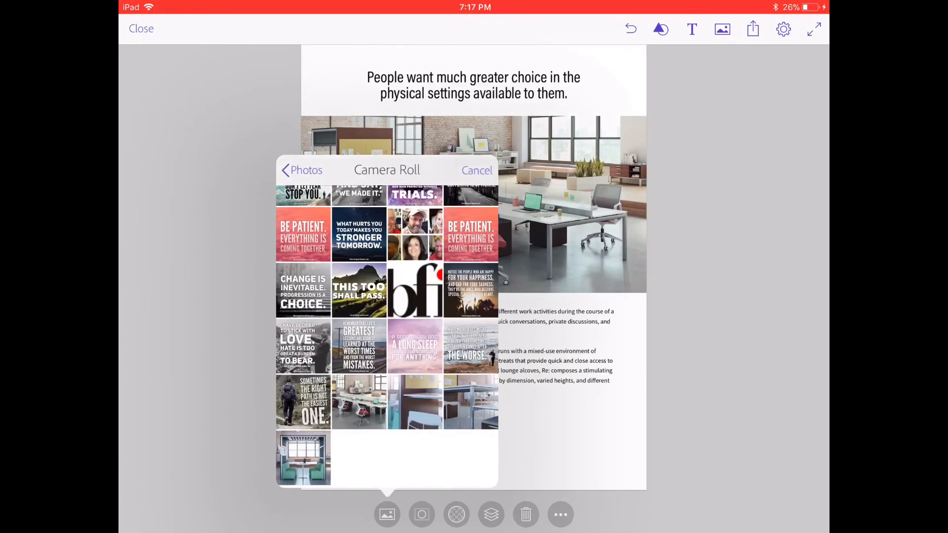
click(477, 170)
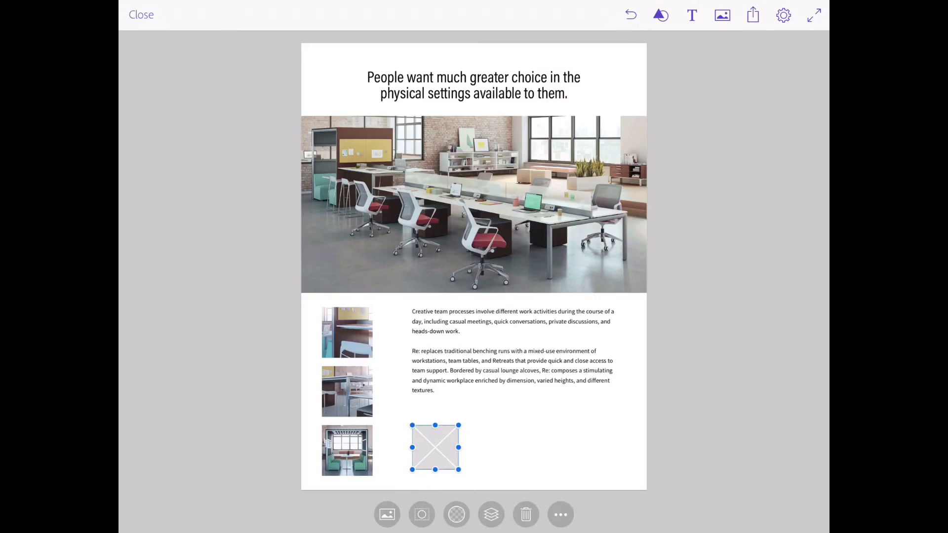
Step: Fill the new placeholder with the bfi logo from Camera Roll, shrink it and position it beneath the body text
click(386, 514)
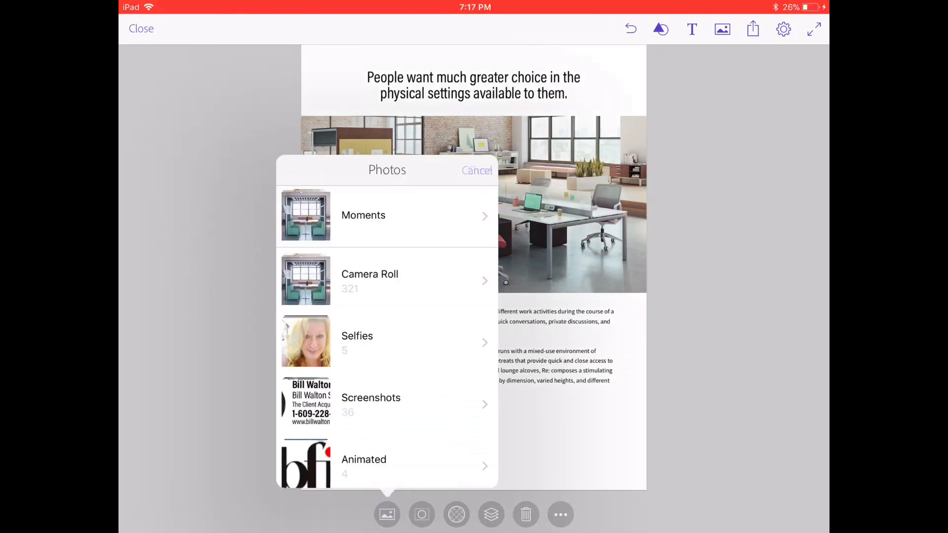
click(369, 279)
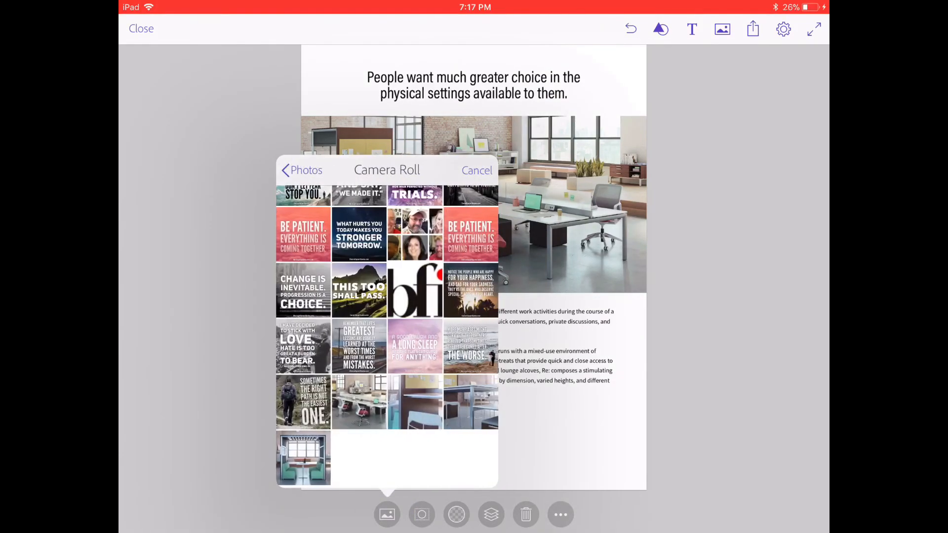
scroll(down, 3)
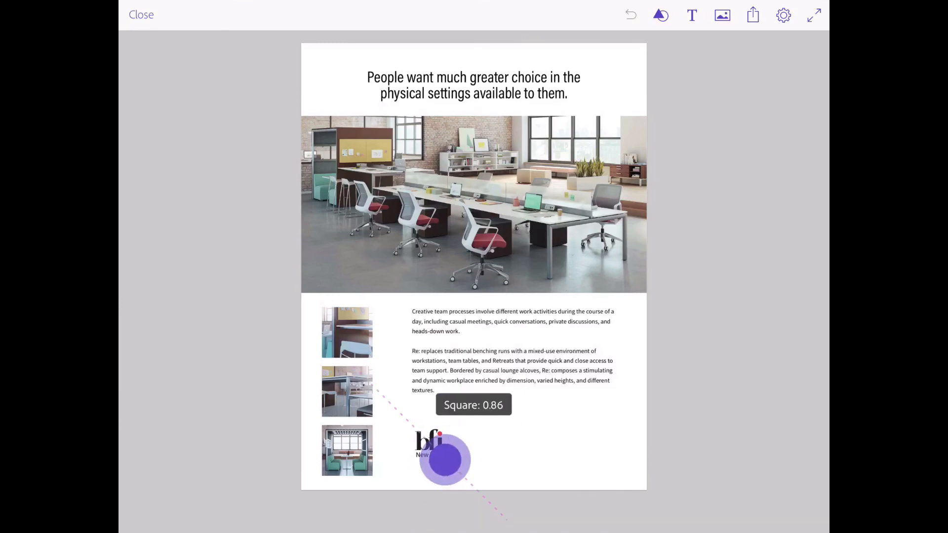
drag(444, 461, 453, 464)
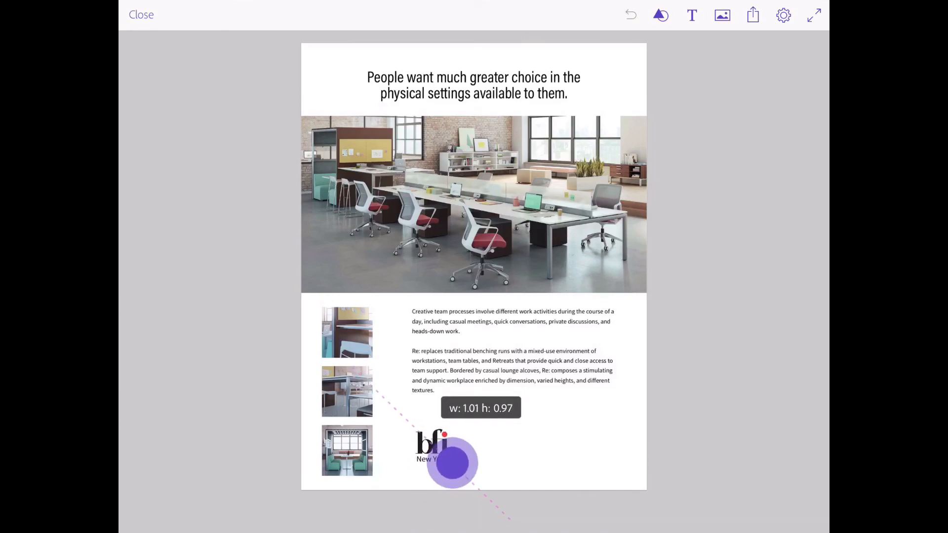
drag(450, 462, 431, 447)
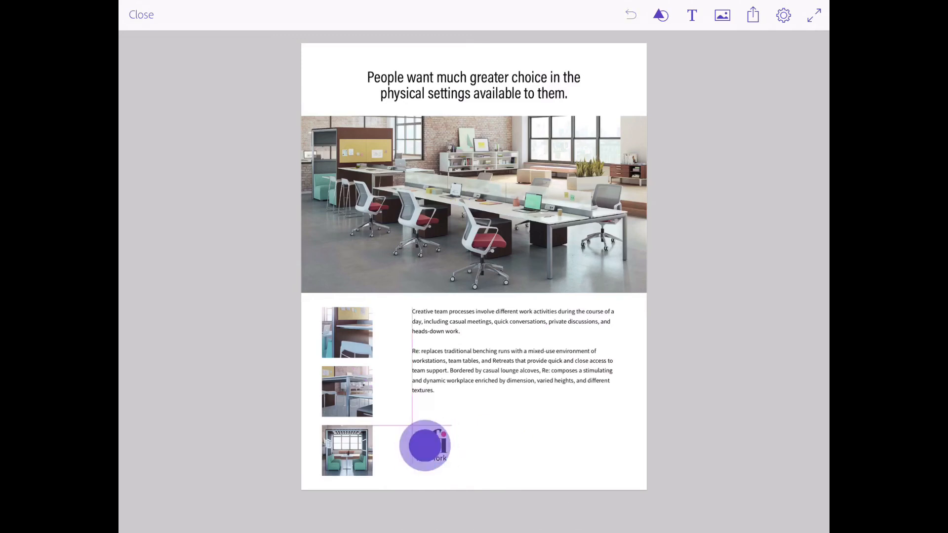
click(425, 446)
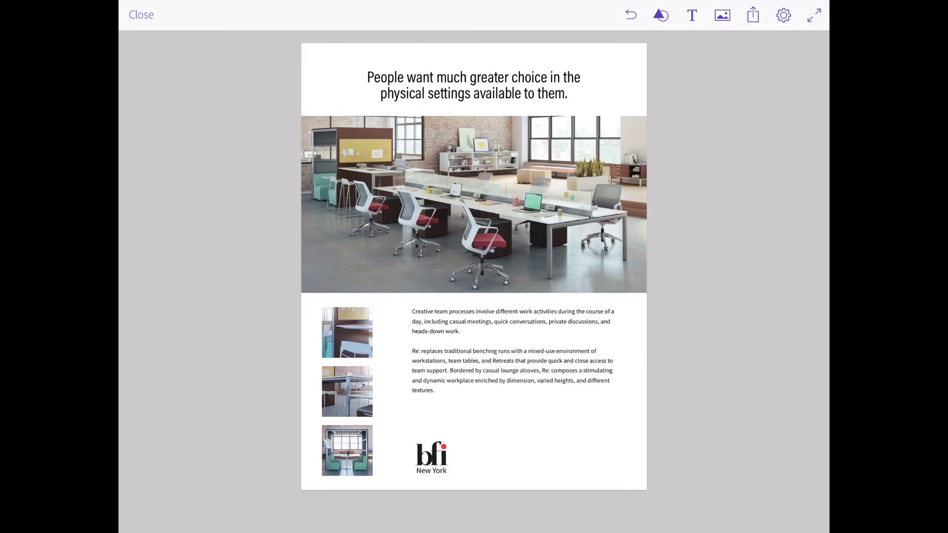
Step: Share the flyer as a PDF and send it to PDF Expert
click(753, 14)
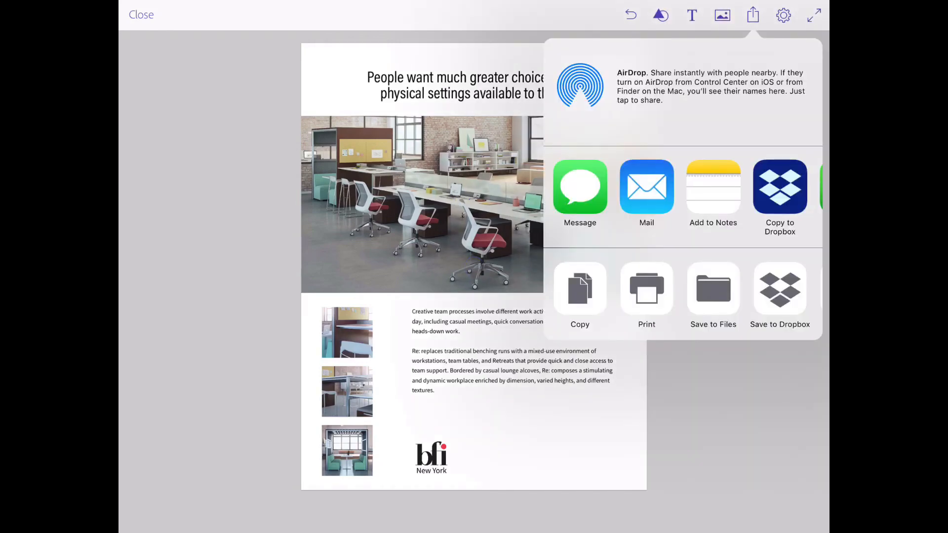
scroll(left, 3)
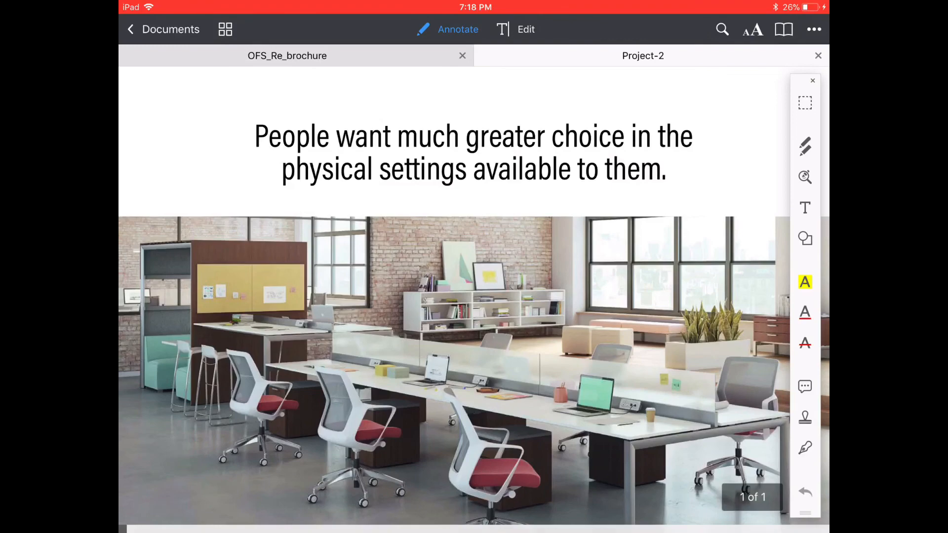
Step: Scroll down through the Project-2 PDF in PDF Expert to review the whole flyer
scroll(down, 3)
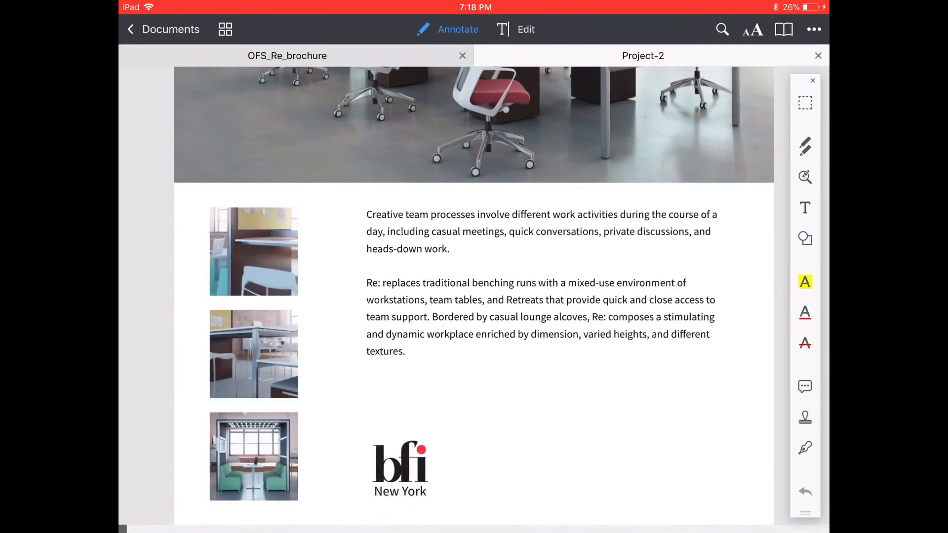
scroll(down, 3)
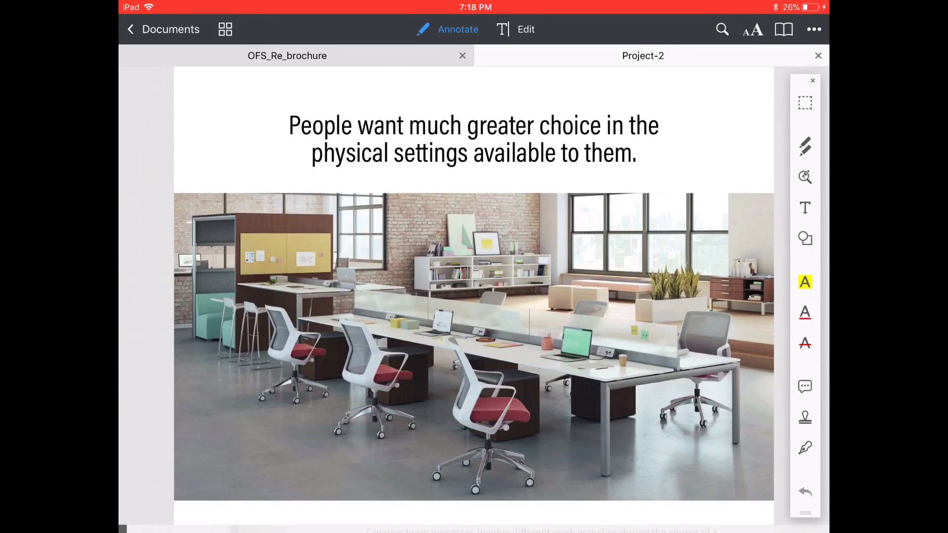
scroll(down, 3)
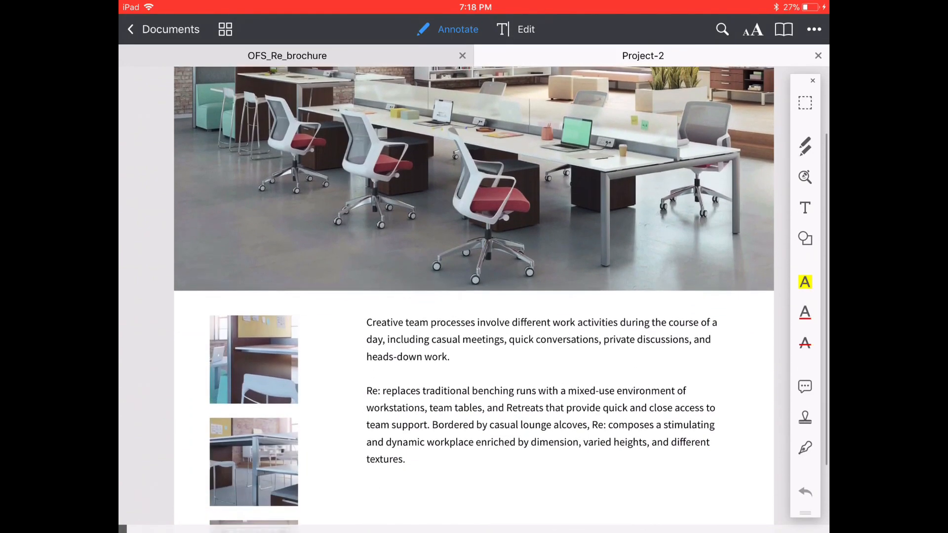
scroll(down, 3)
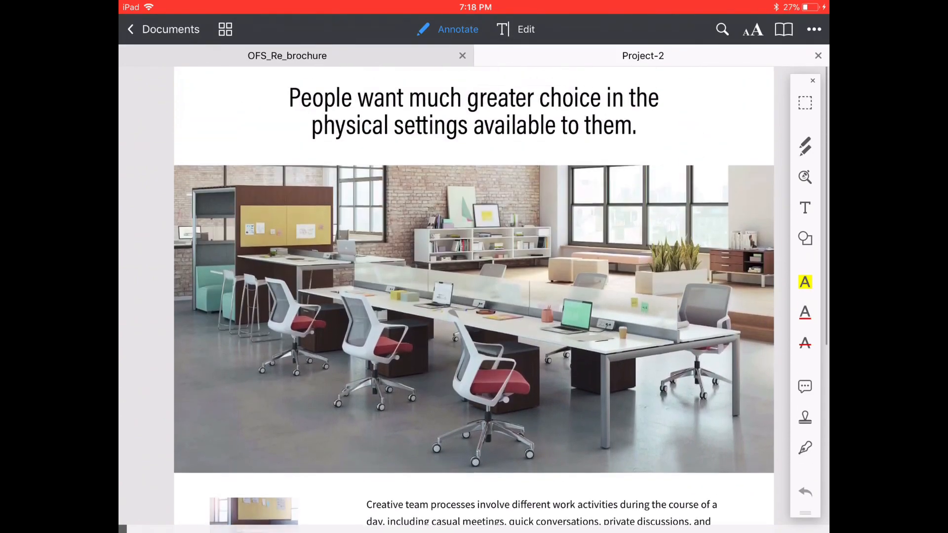
scroll(down, 3)
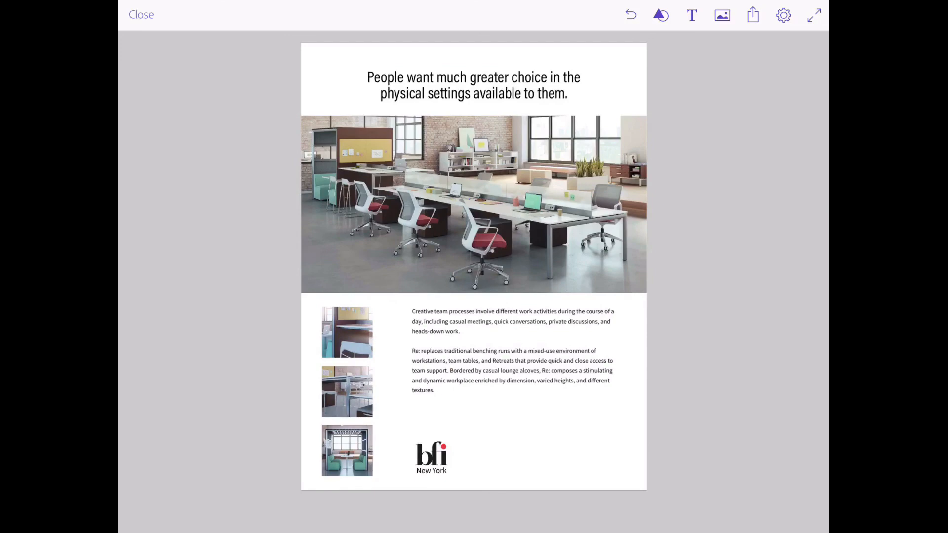
Step: Close the flyer in Adobe Comp CC and return to the iPad home screen
click(142, 14)
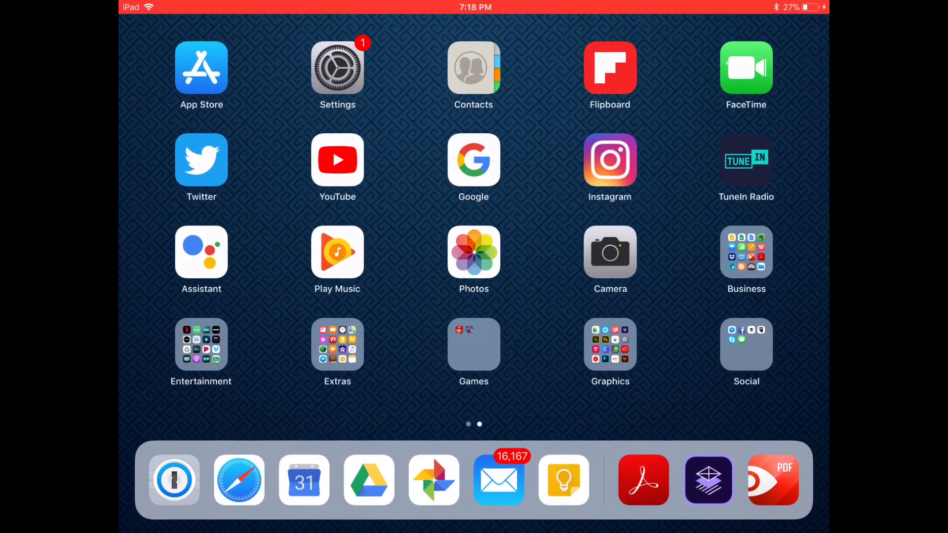